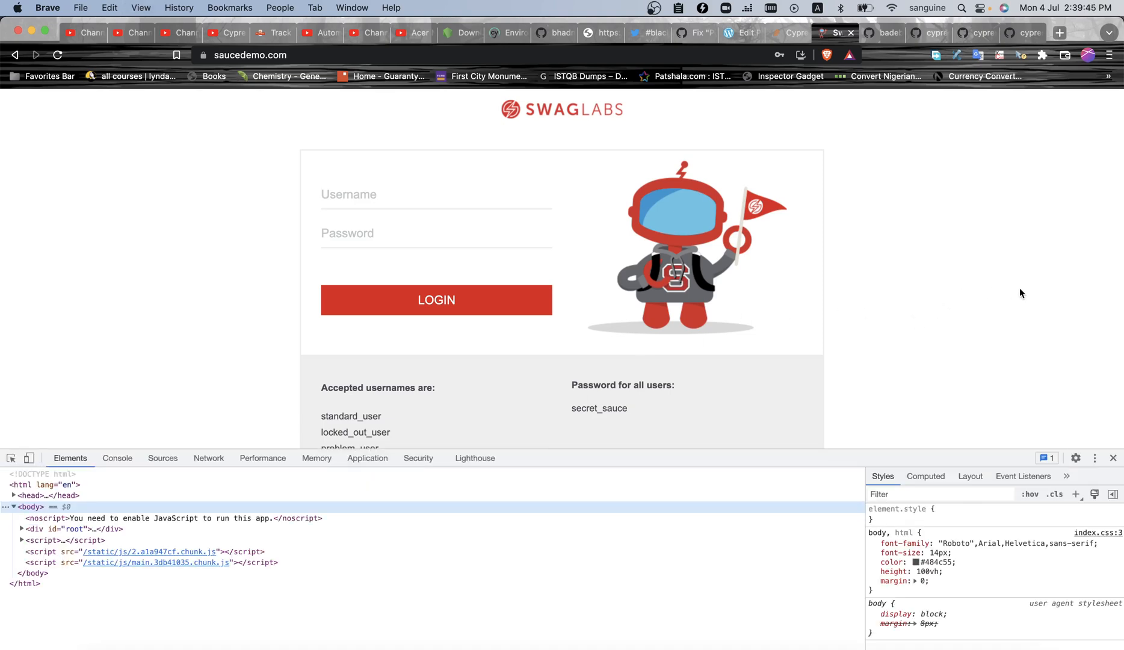
Step: Close the developer tools on the Swag Labs login page in Brave
click(1116, 457)
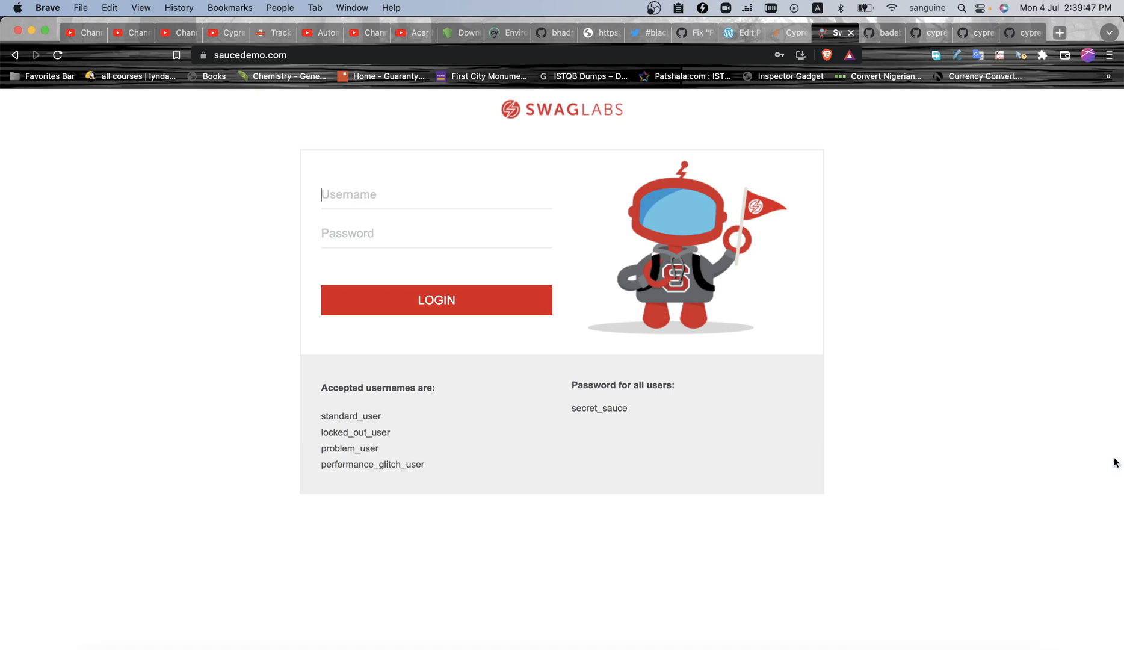
mouse_move(967, 343)
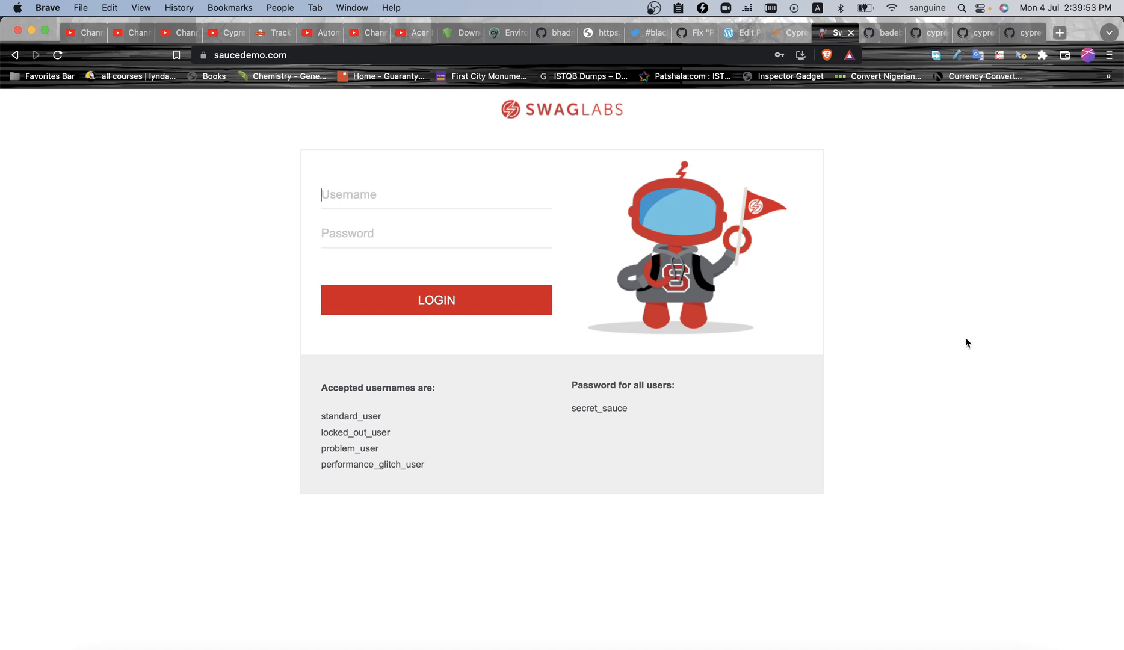
mouse_move(731, 370)
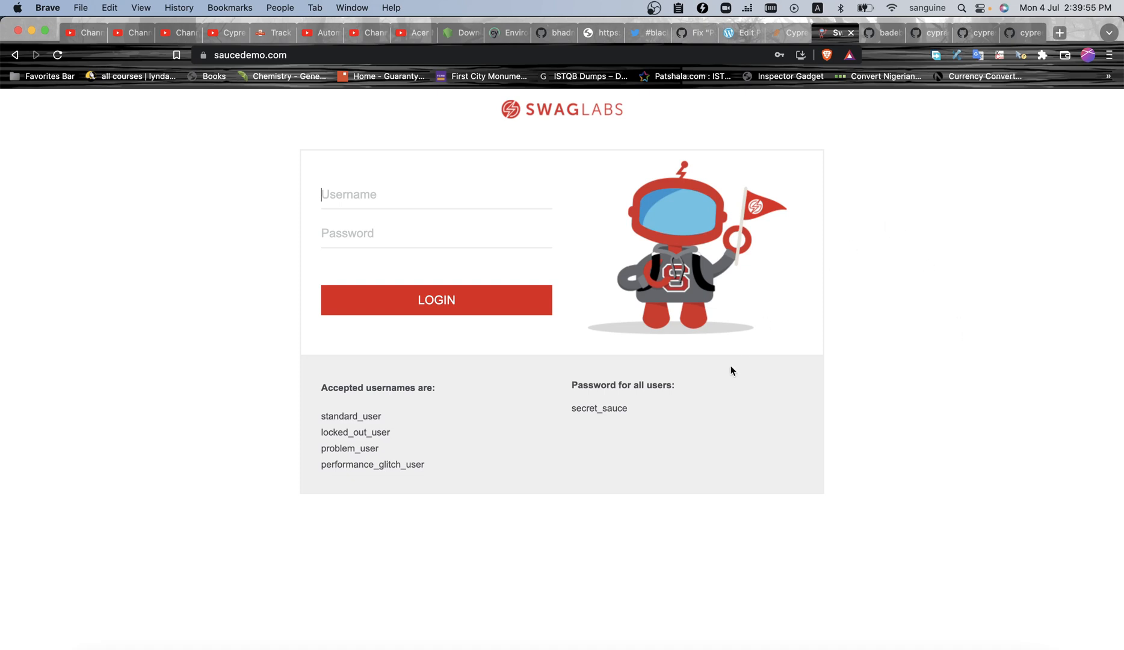
mouse_move(531, 632)
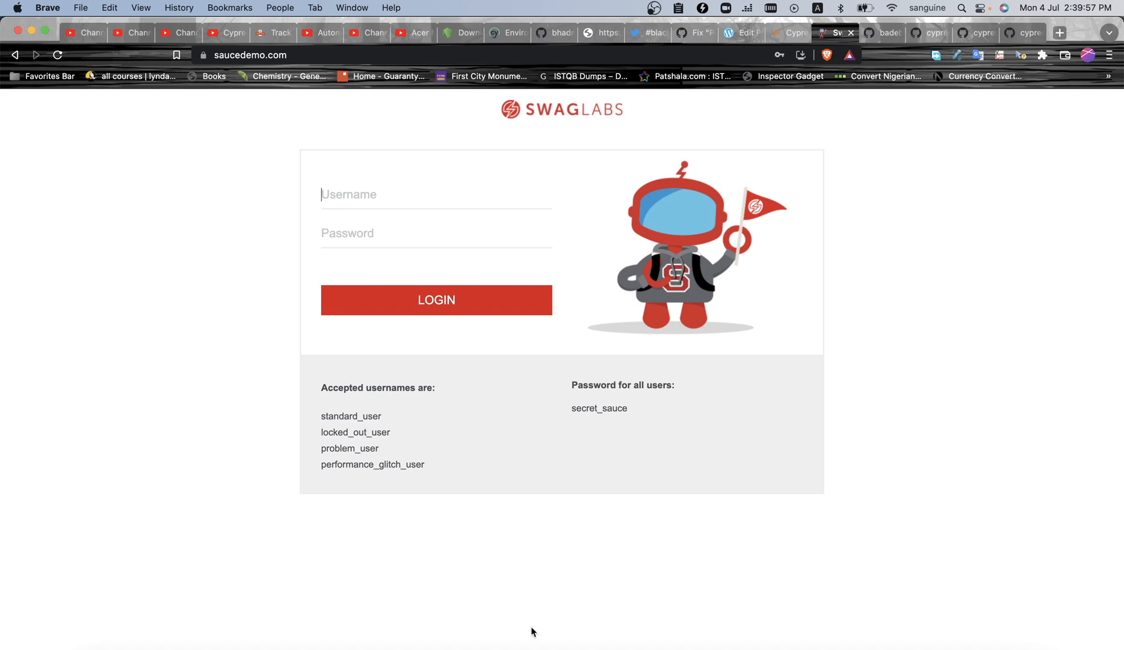
mouse_move(518, 630)
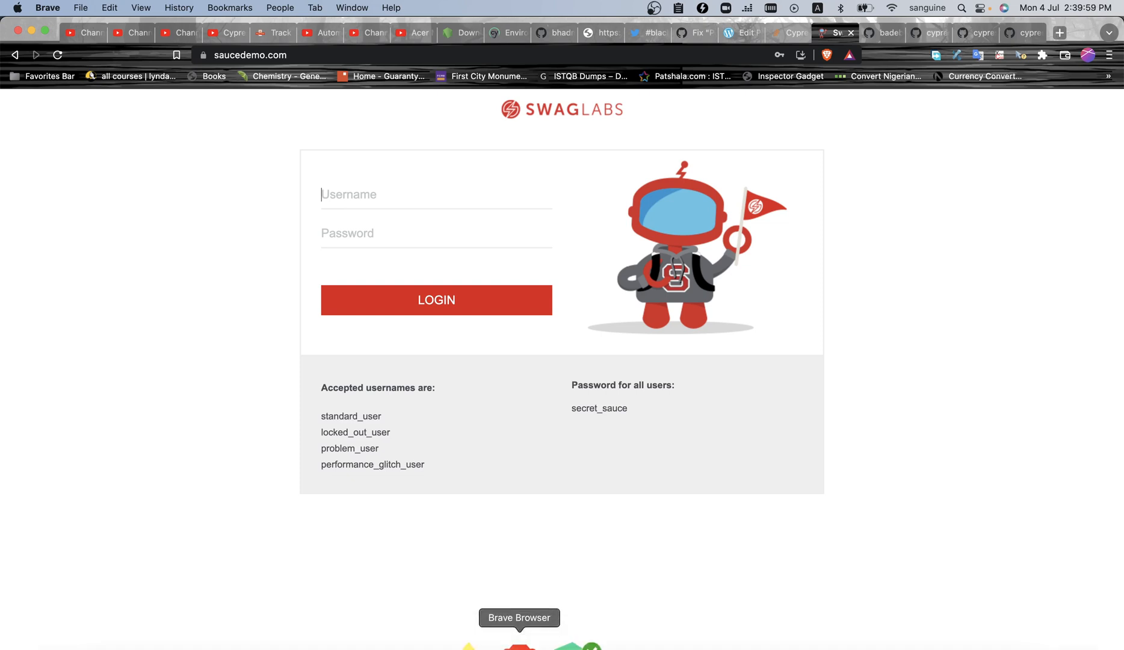
mouse_move(635, 645)
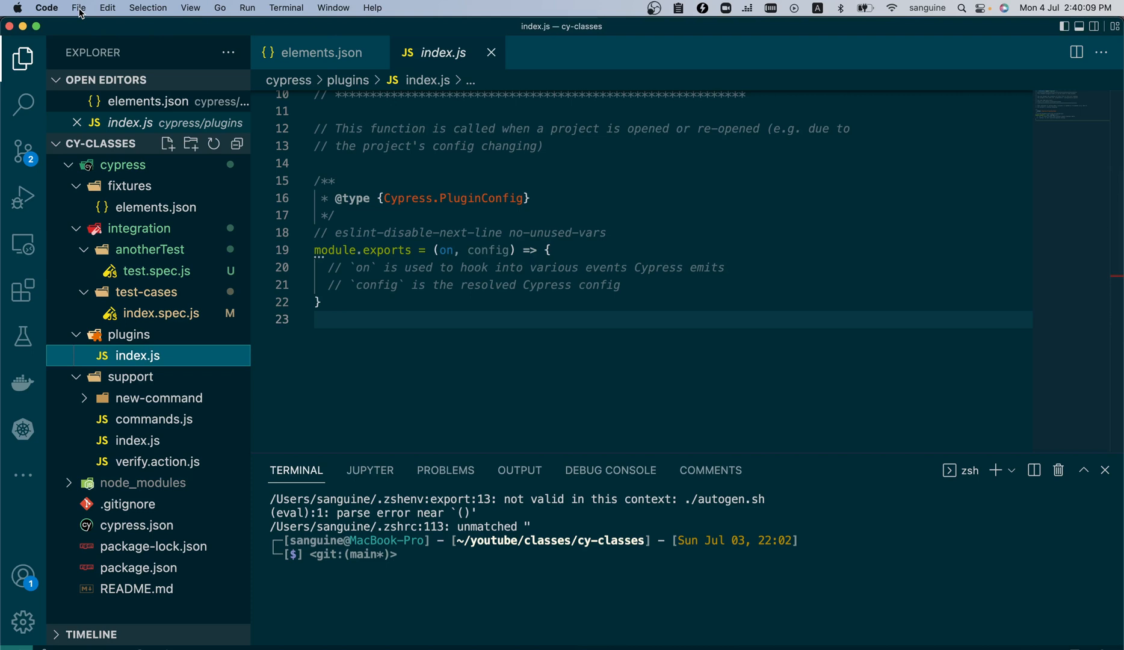
Step: Bring up the File menu to reach the Open Folder command
click(79, 9)
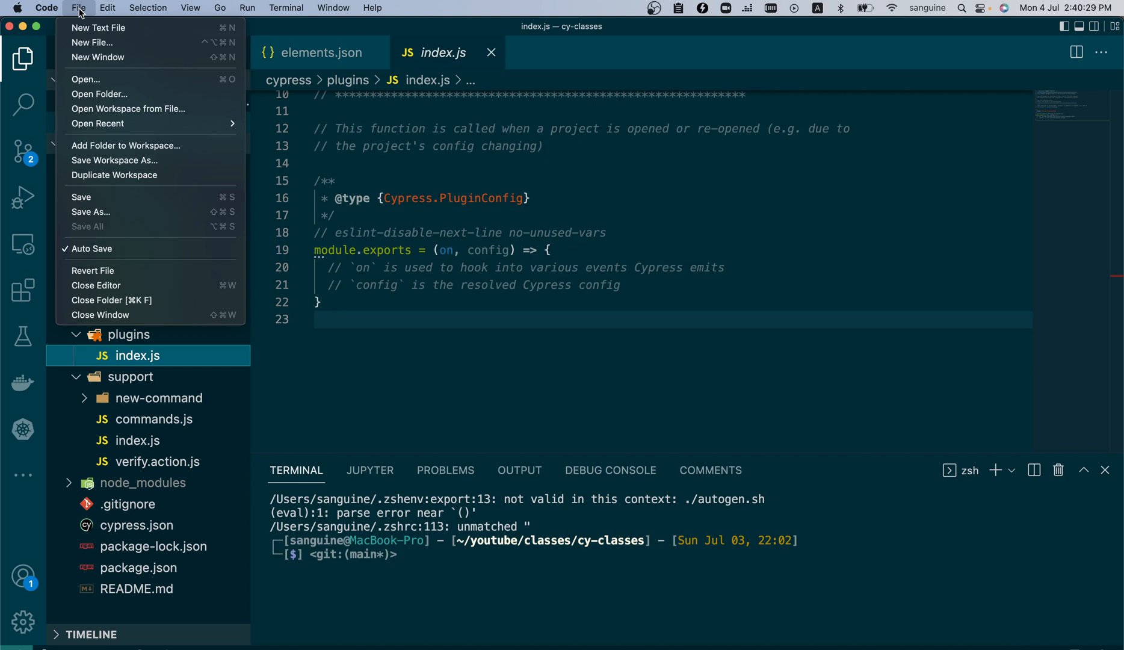
mouse_move(97, 58)
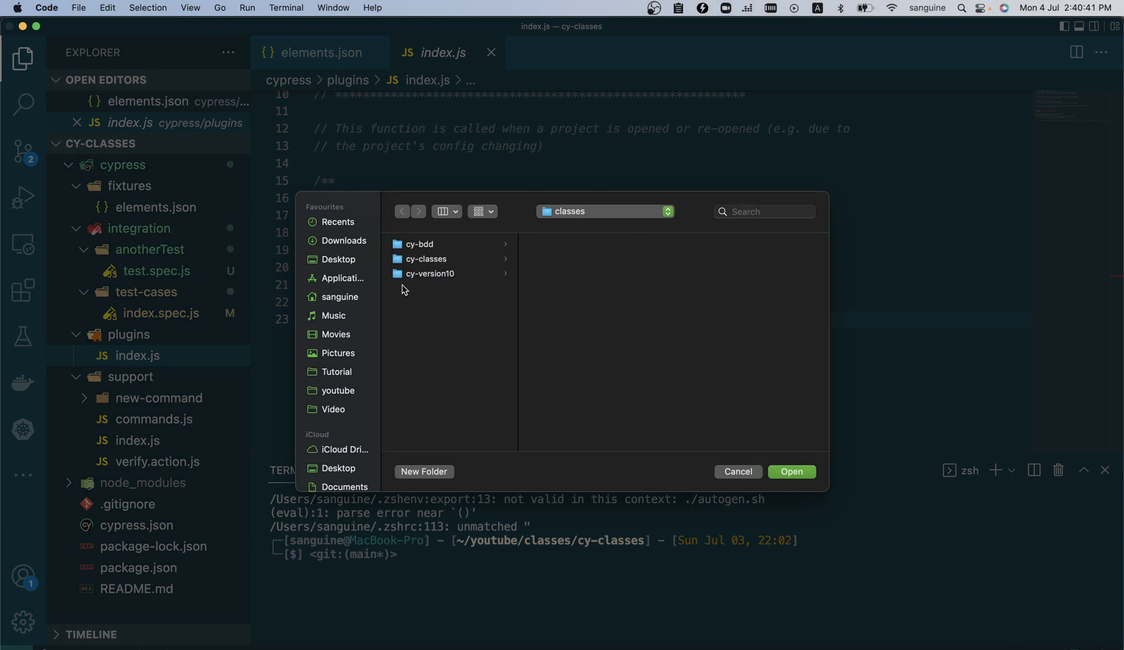
mouse_move(426, 279)
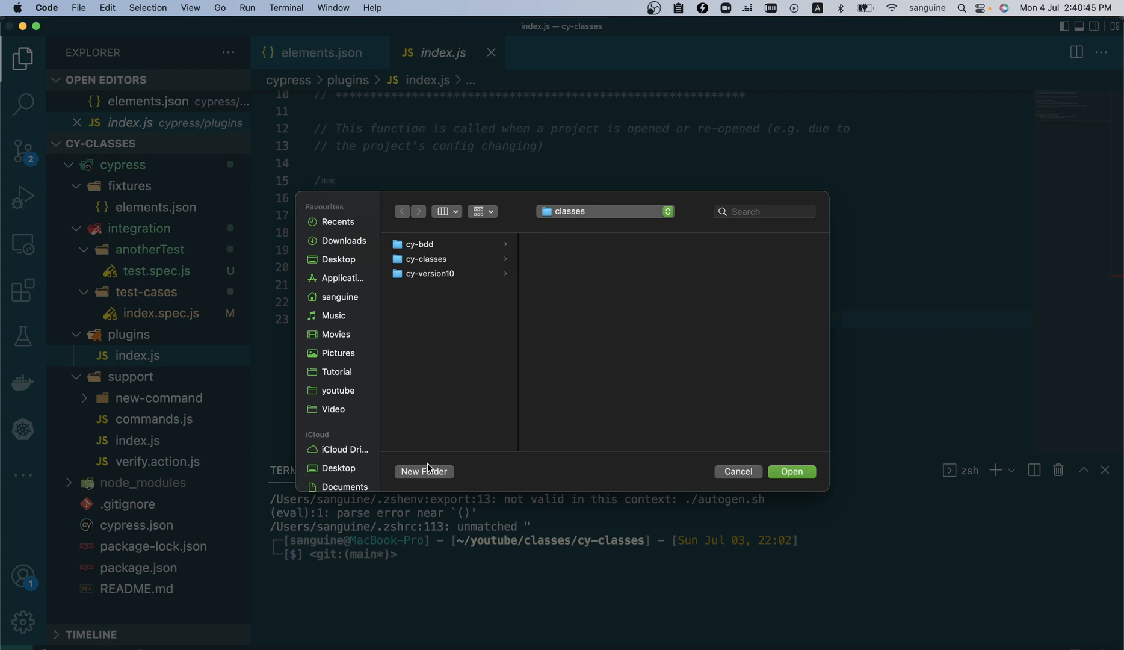
Step: Create a new cy-bdd-10 folder inside classes and open it as the workspace
click(423, 470)
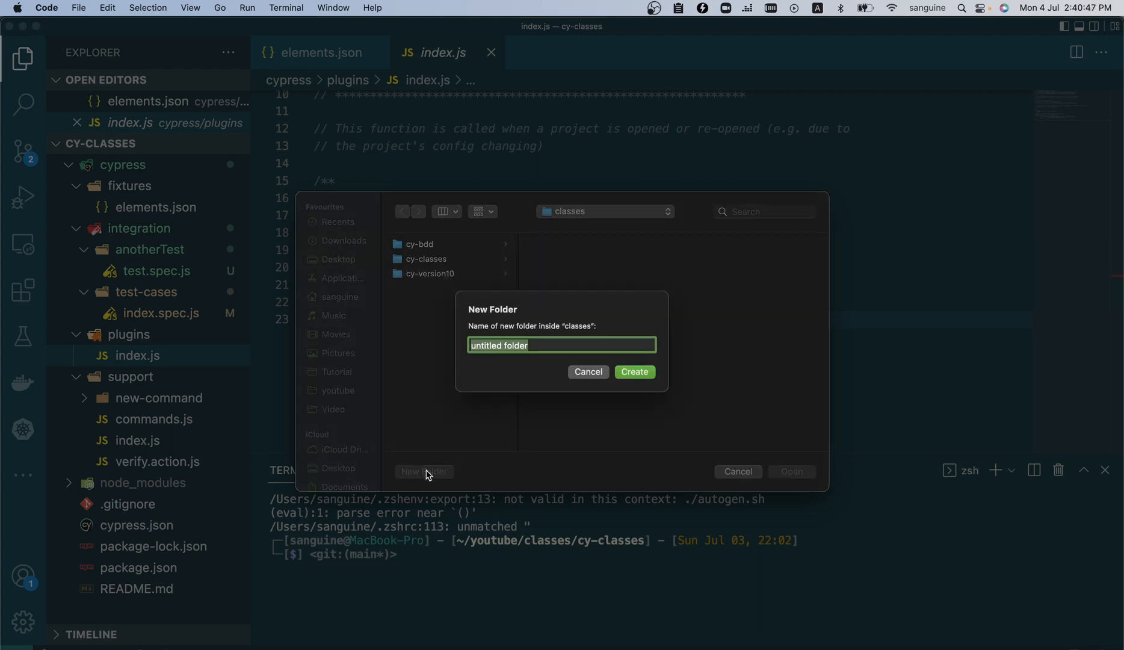
text(cy-bdd-10)
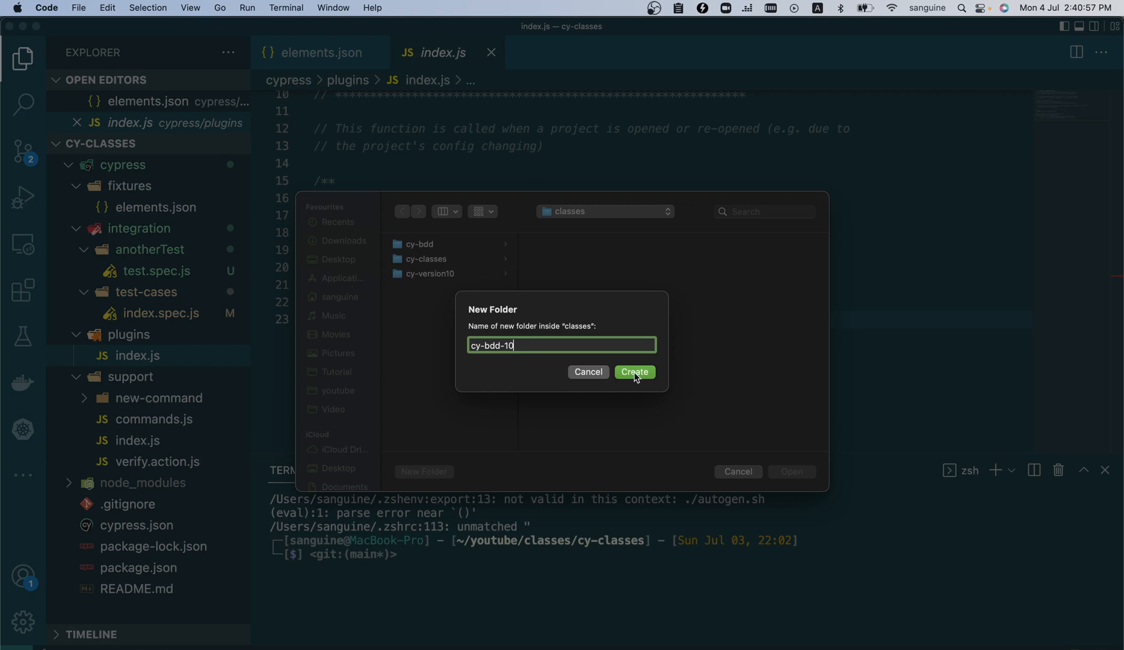
click(633, 371)
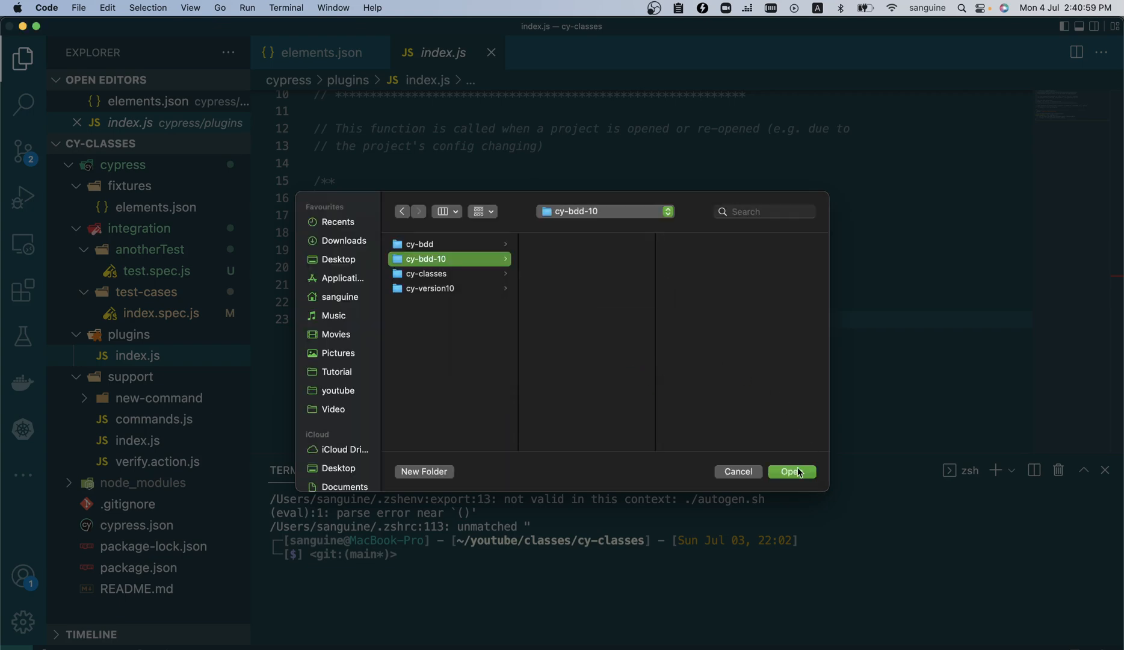
click(790, 470)
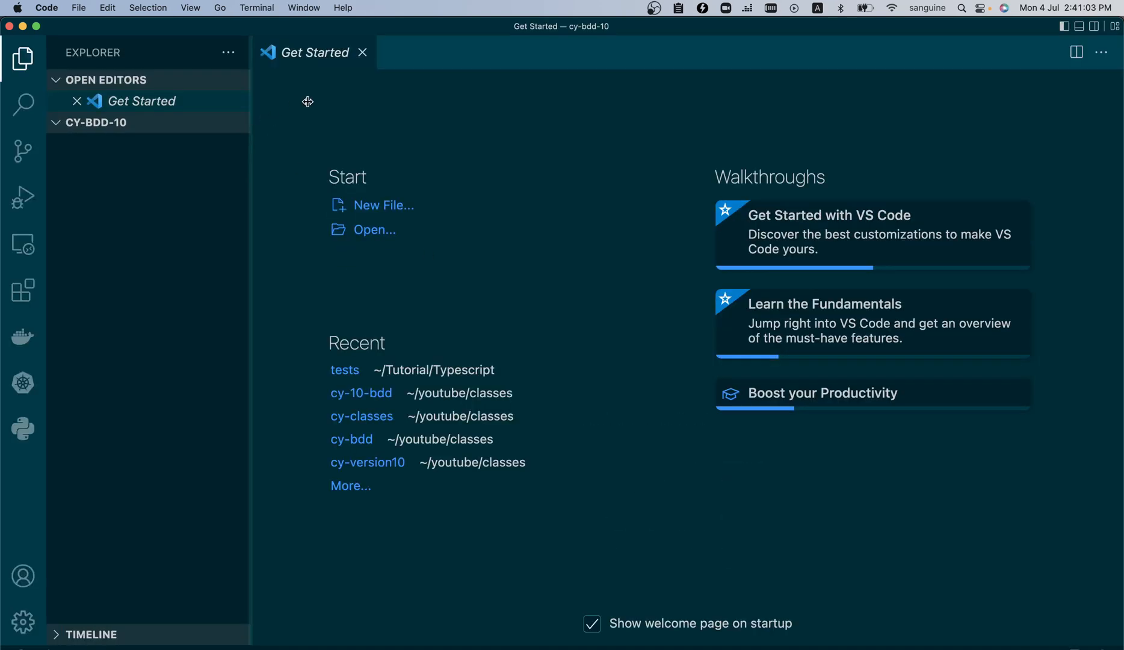
Step: Close the Get Started page and open an integrated terminal in cy-bdd-10
click(362, 52)
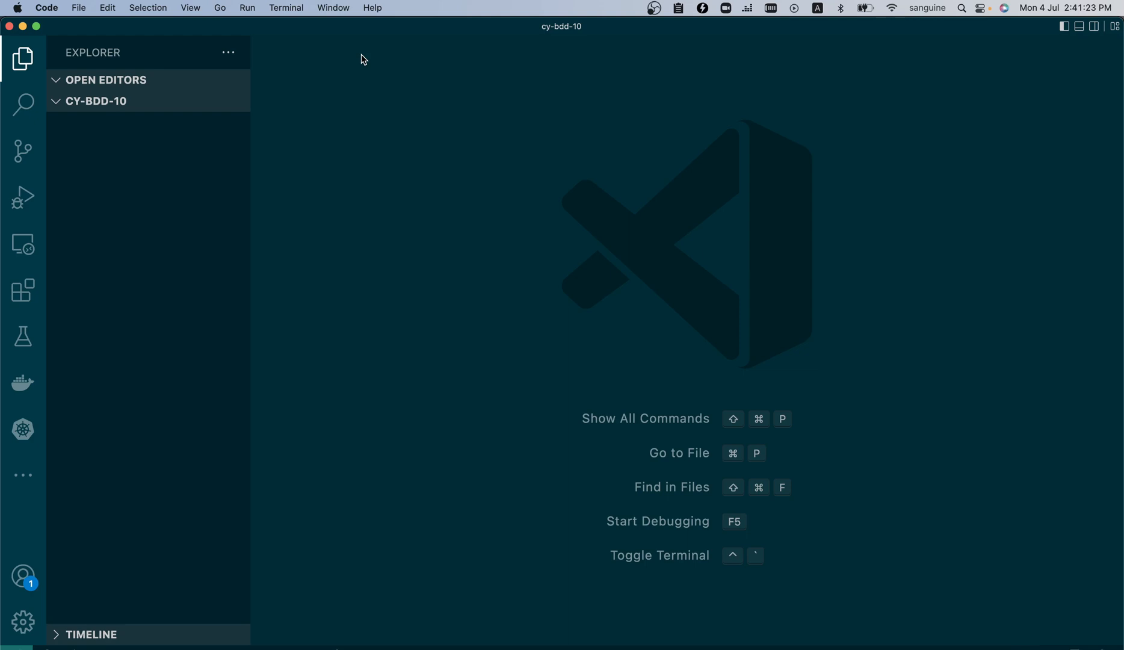
key(ctrl+`)
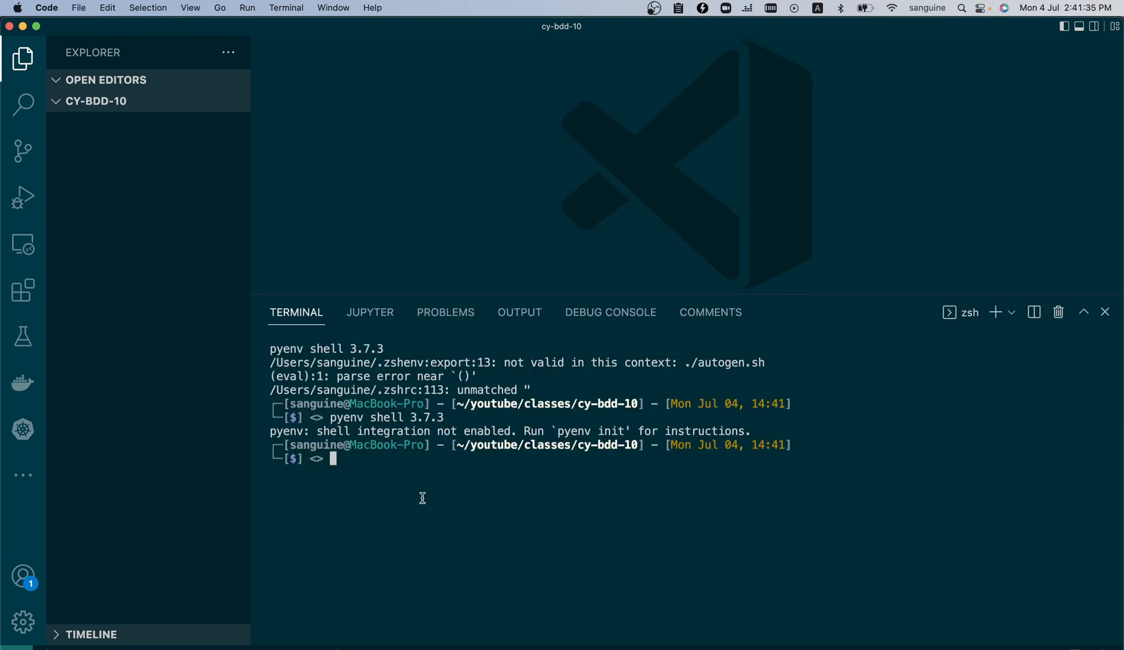
Step: Clear the terminal and run npm init -y to generate a default package.json
text(cl)
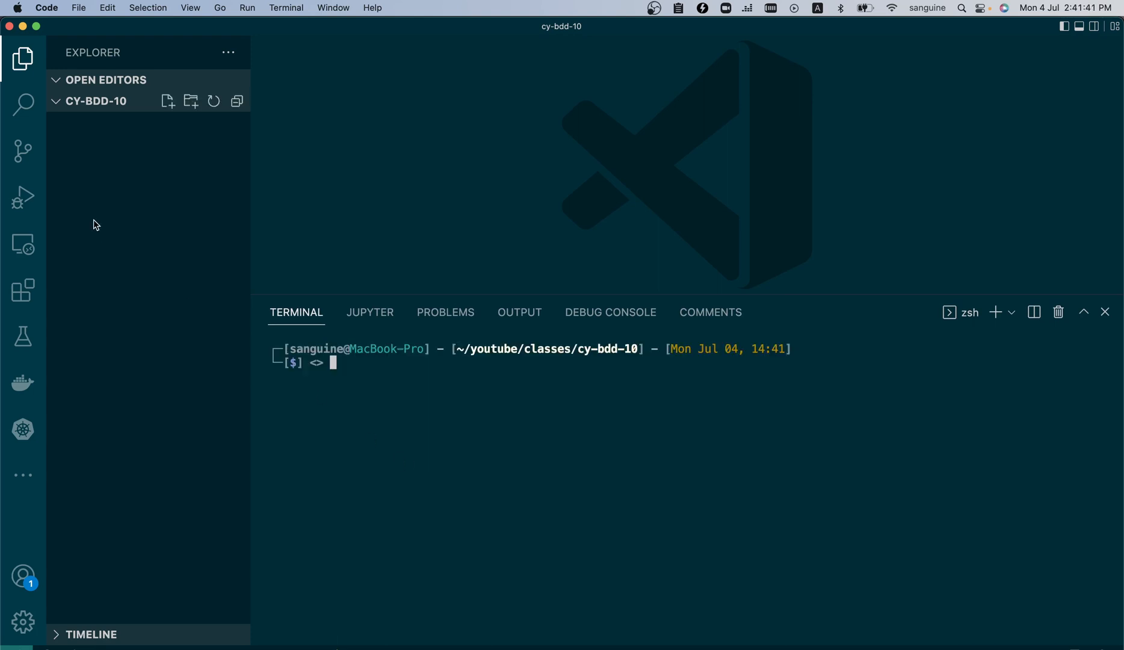
mouse_move(380, 363)
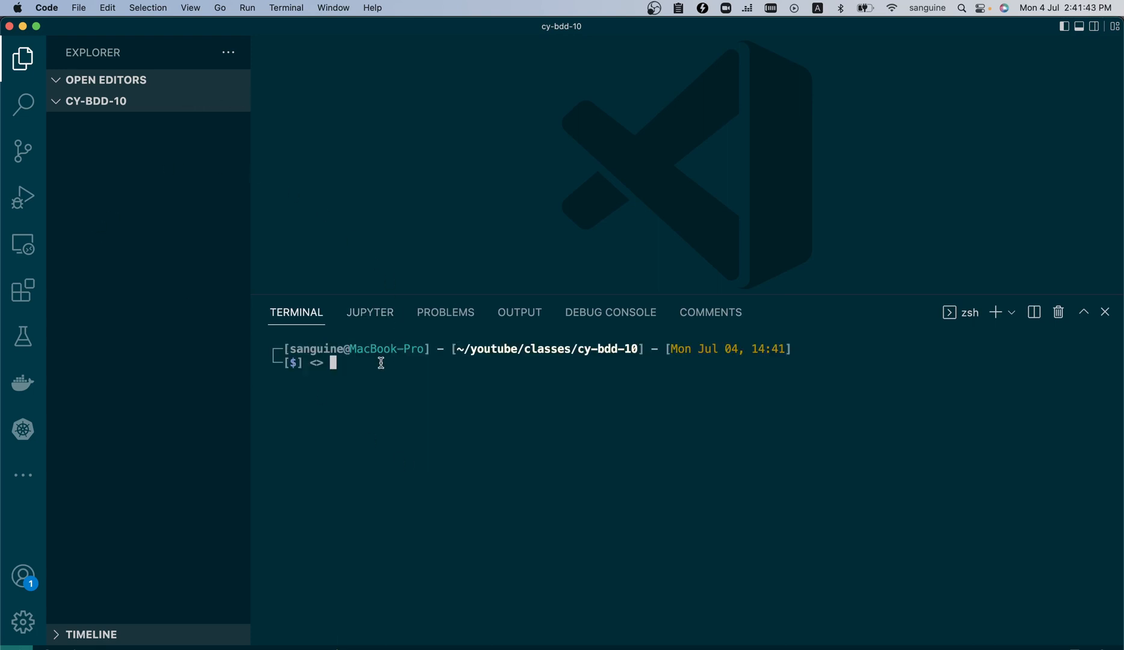
text(npm init --)
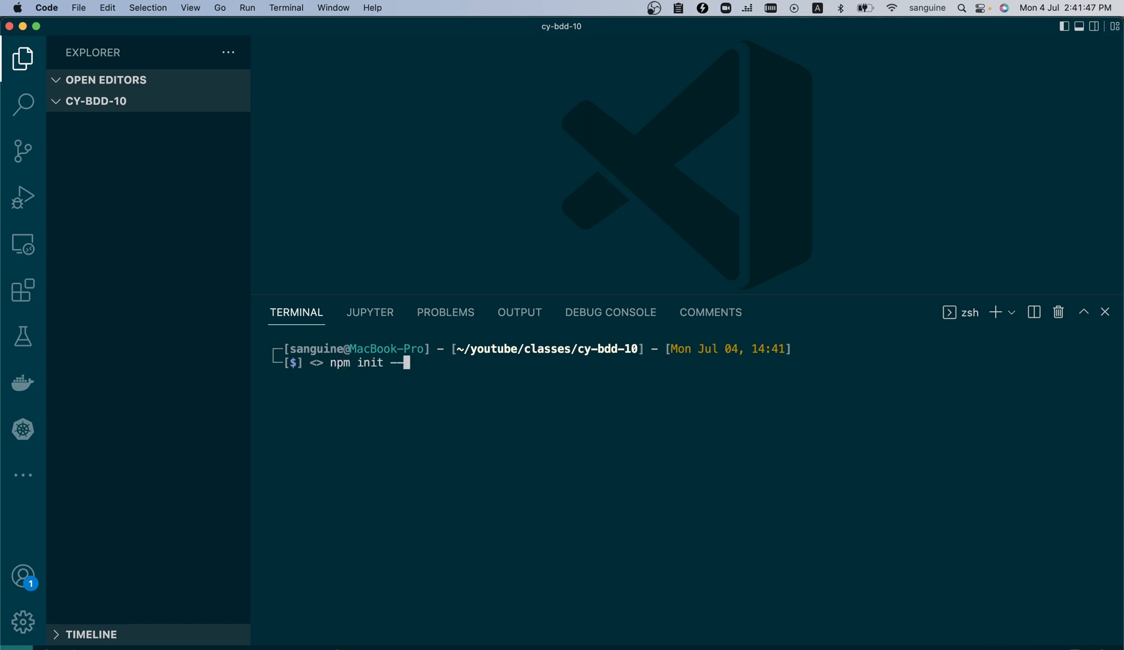
text(y)
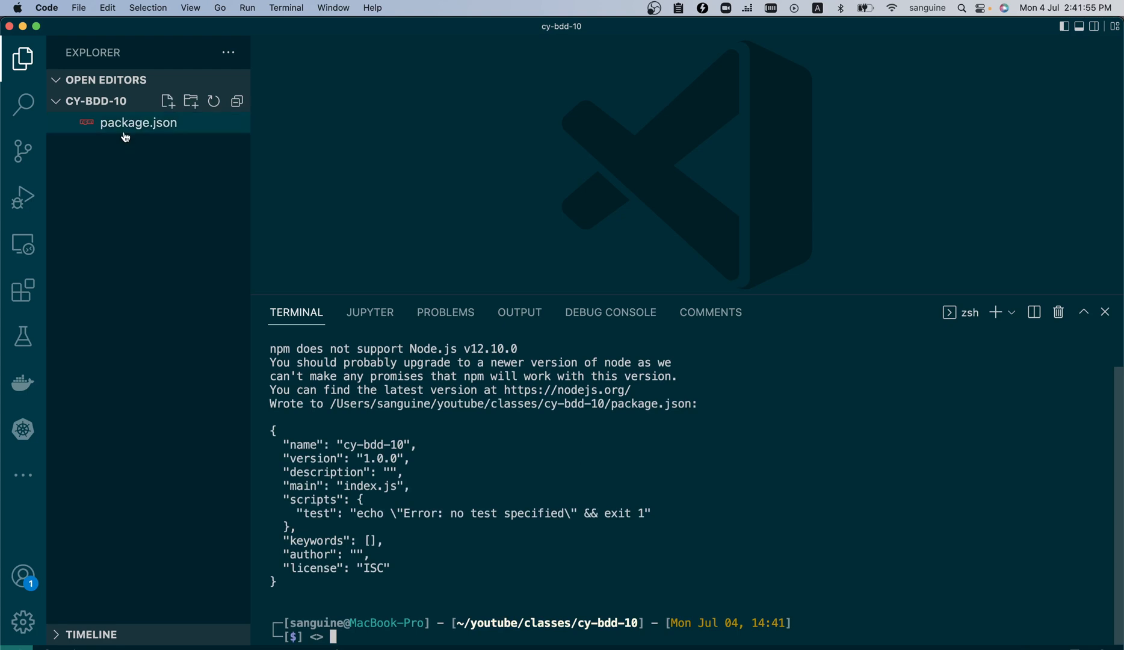
mouse_move(138, 123)
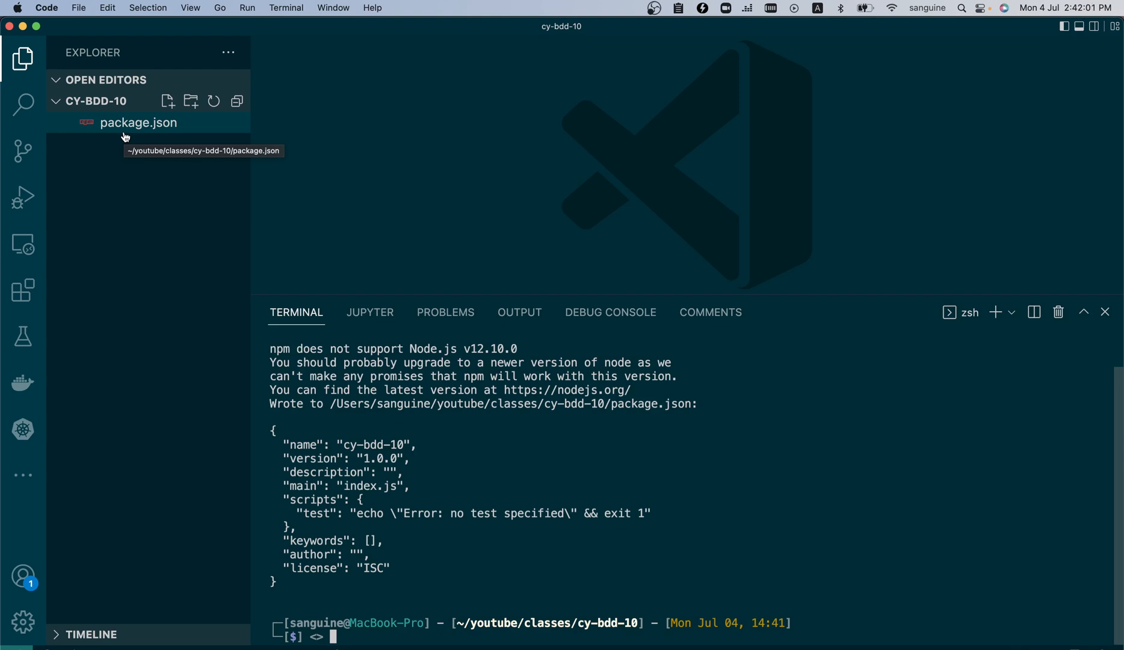
text(npm)
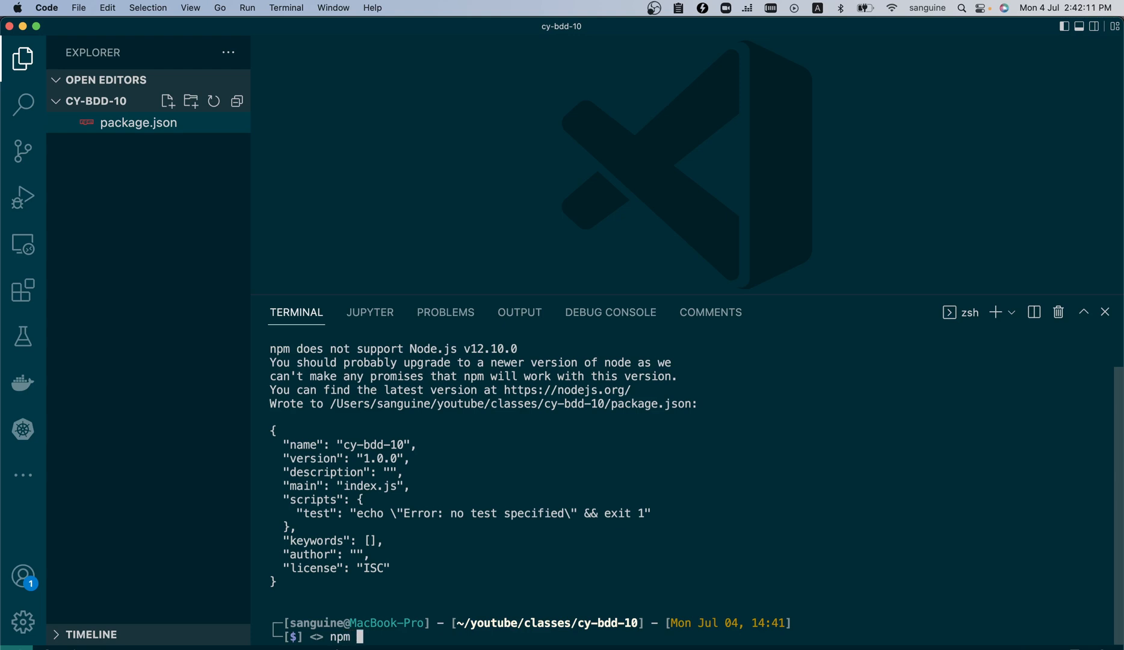
Step: Compose npm i -D cypress cypress-fill-command in the terminal without running it
text(i -D cy)
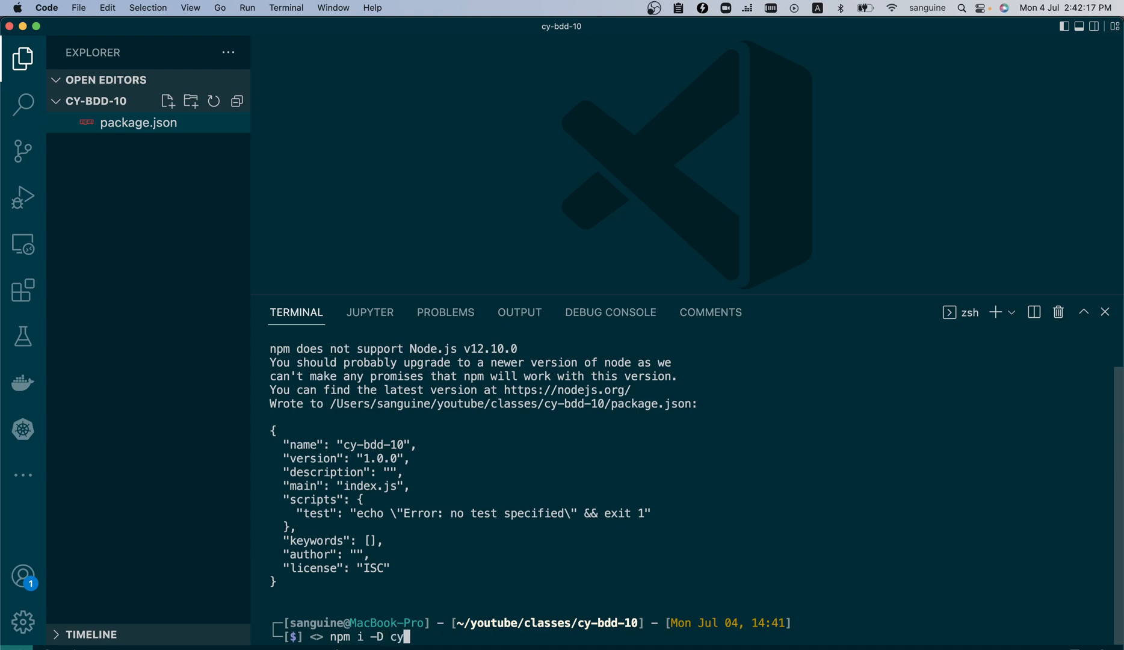
text(press)
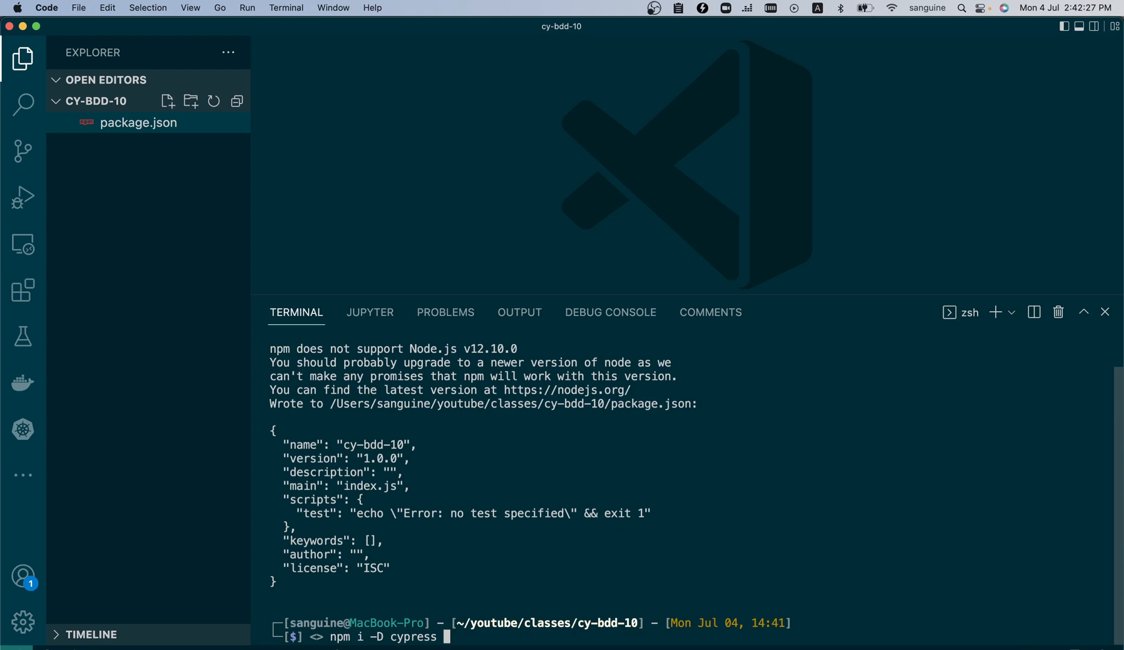
text(cypress-f)
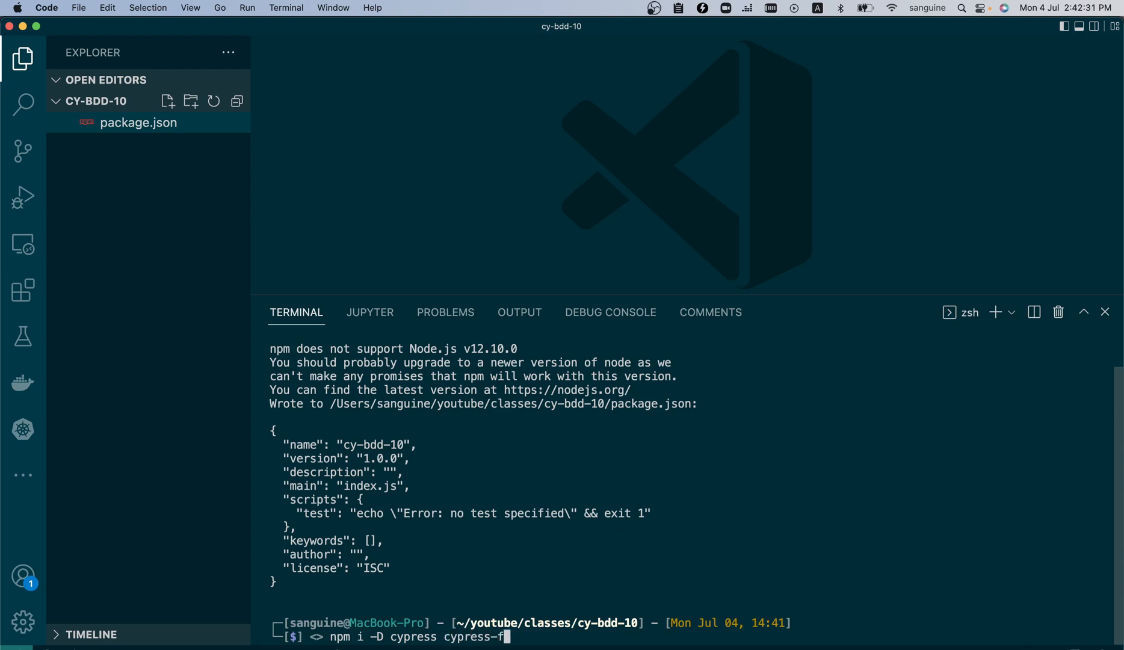
text(ill-co)
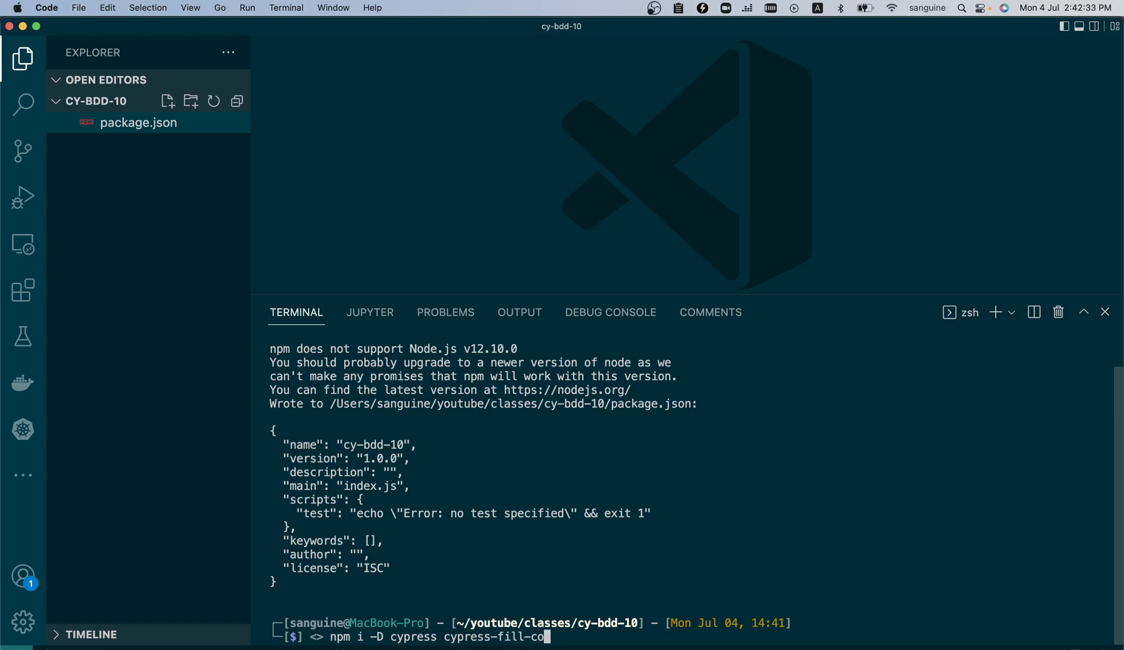
text(mmand)
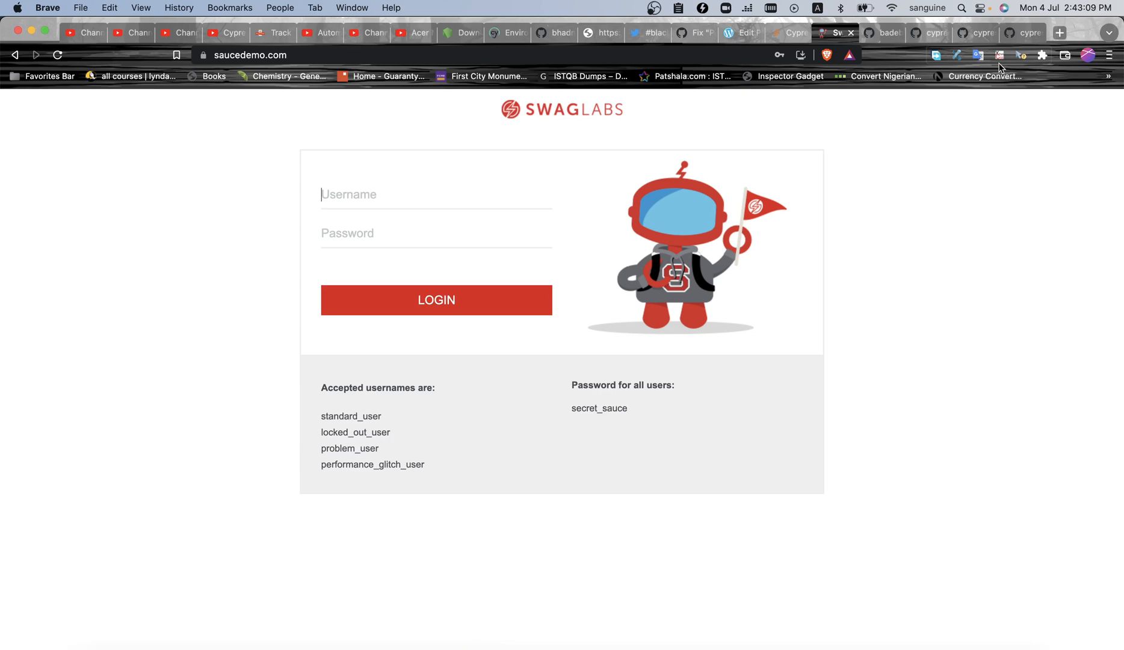
Step: Search Google for cypress-cucumber-preprocessor and open the badeball GitHub repository
click(1059, 33)
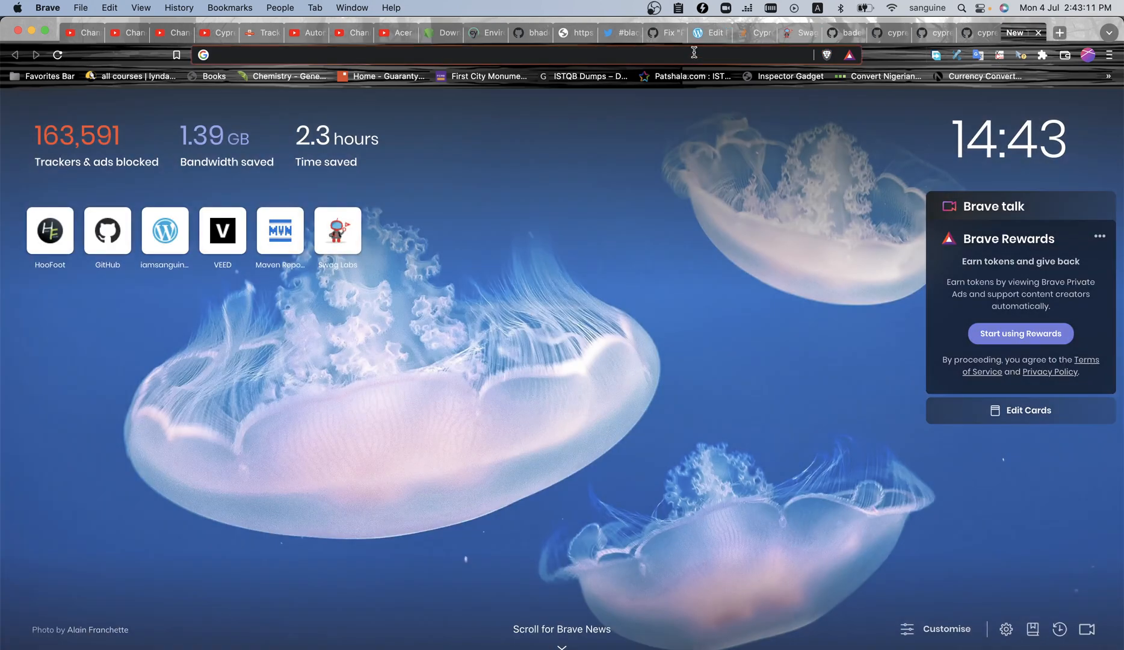
text(cypress-cucumber-preprocessor)
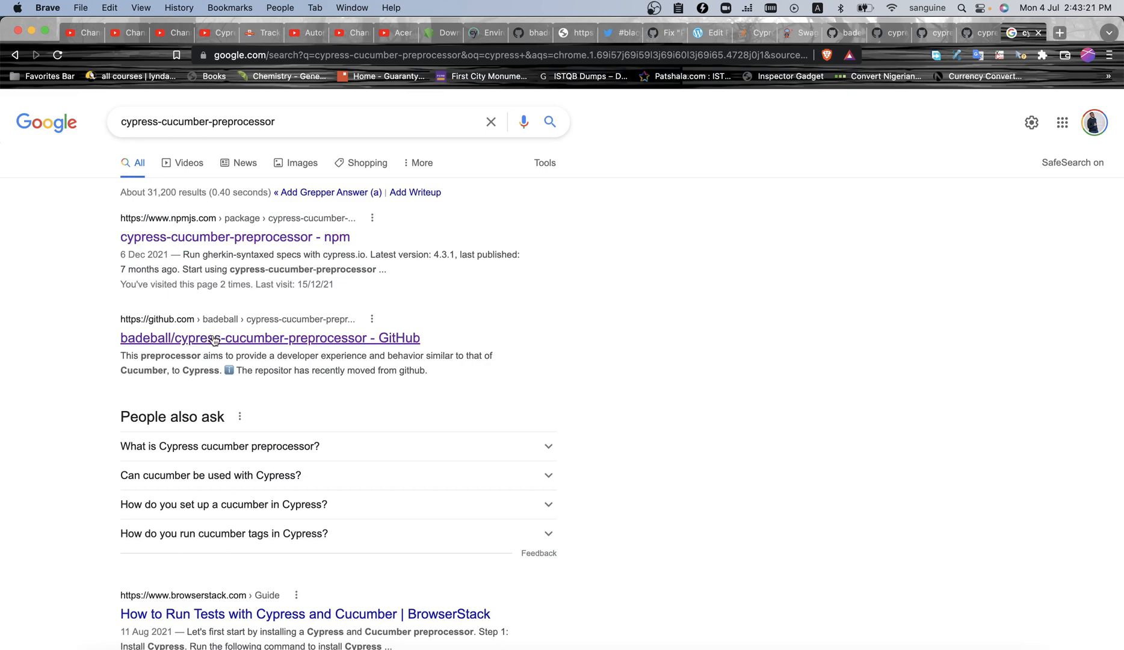
click(270, 336)
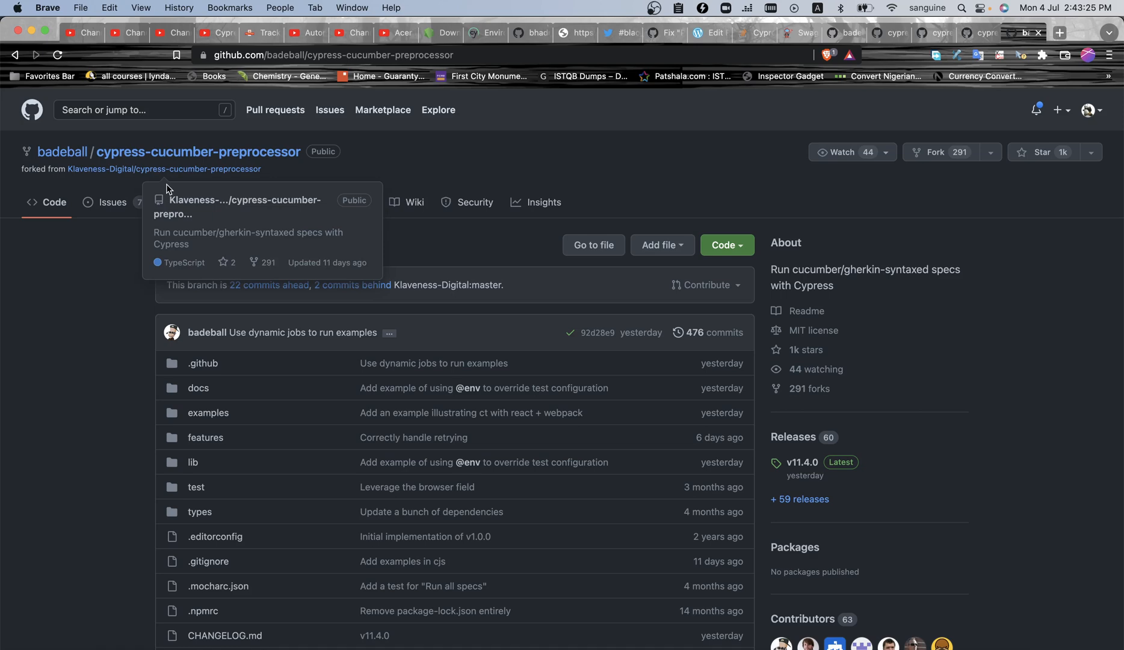
scroll(down, 3)
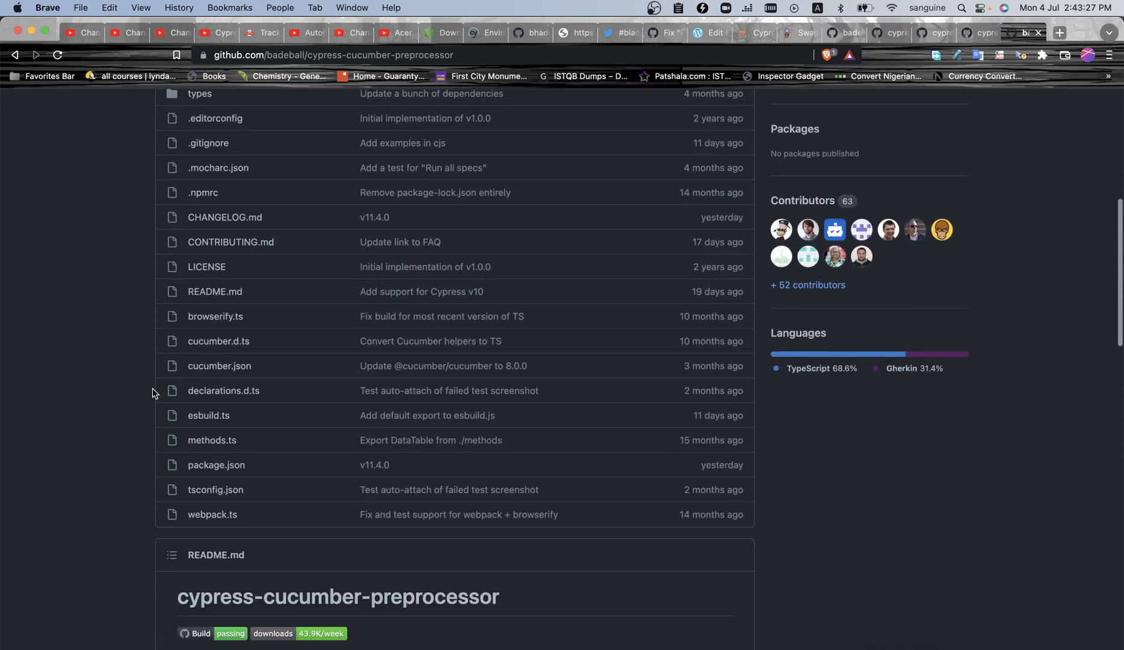
scroll(down, 3)
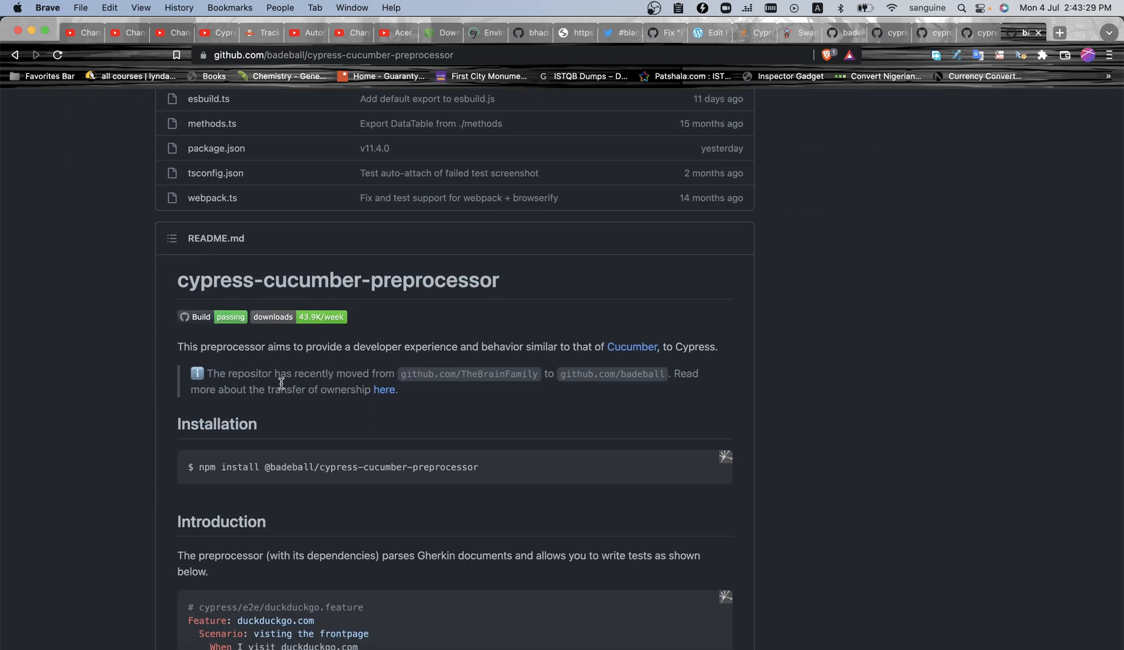
mouse_move(421, 392)
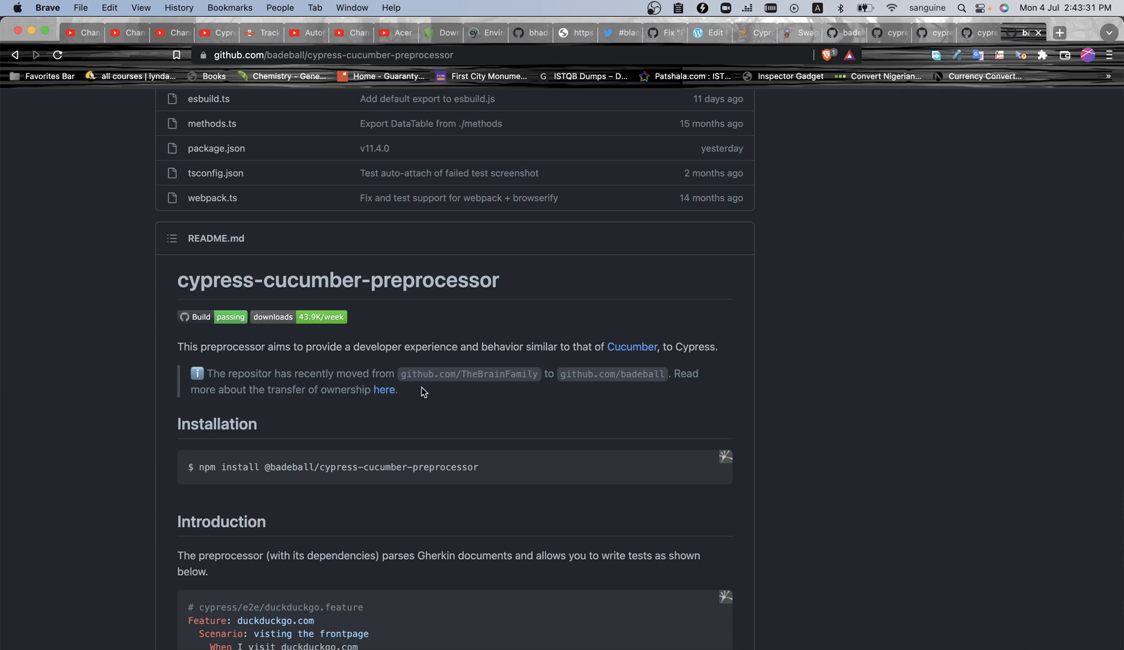
mouse_move(497, 401)
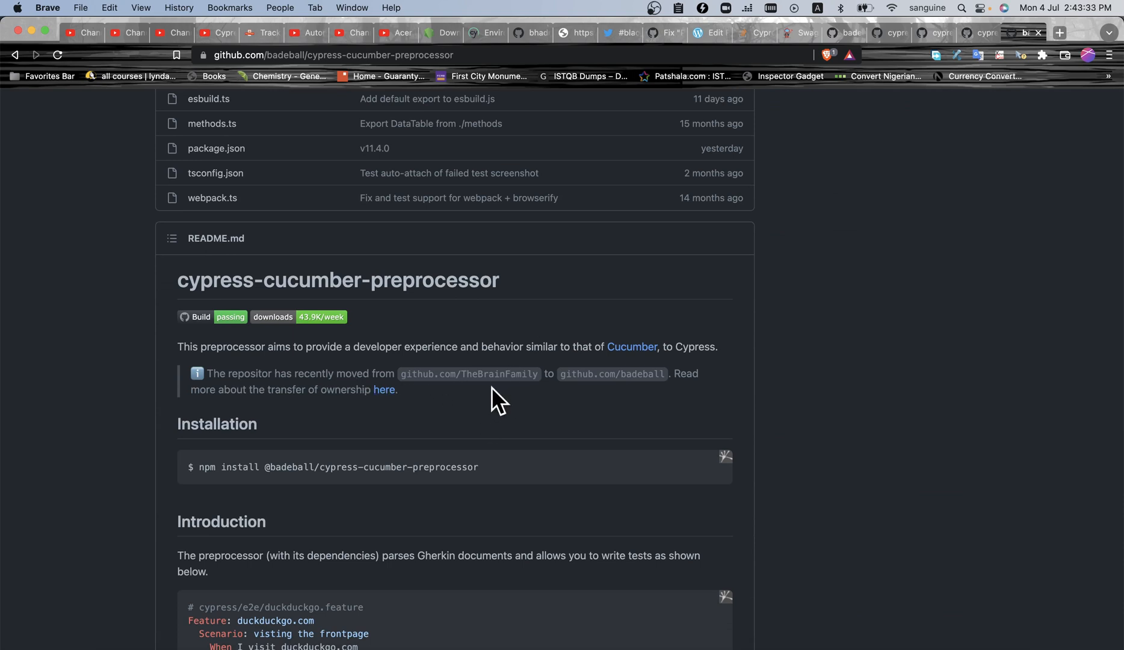
mouse_move(441, 402)
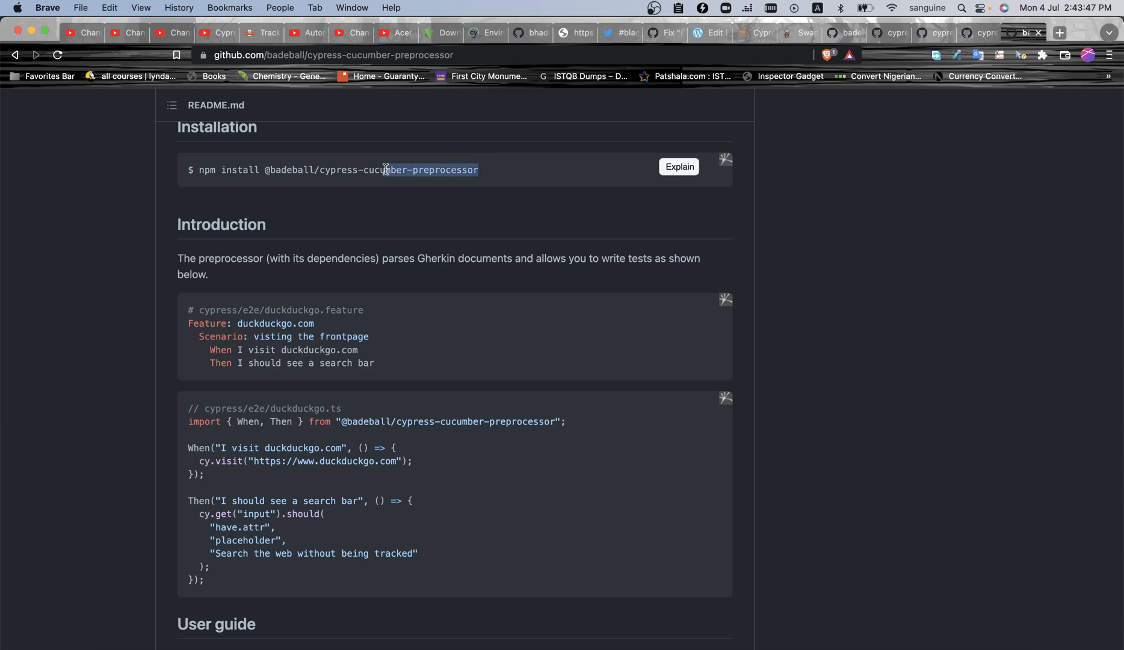
drag(387, 170, 261, 170)
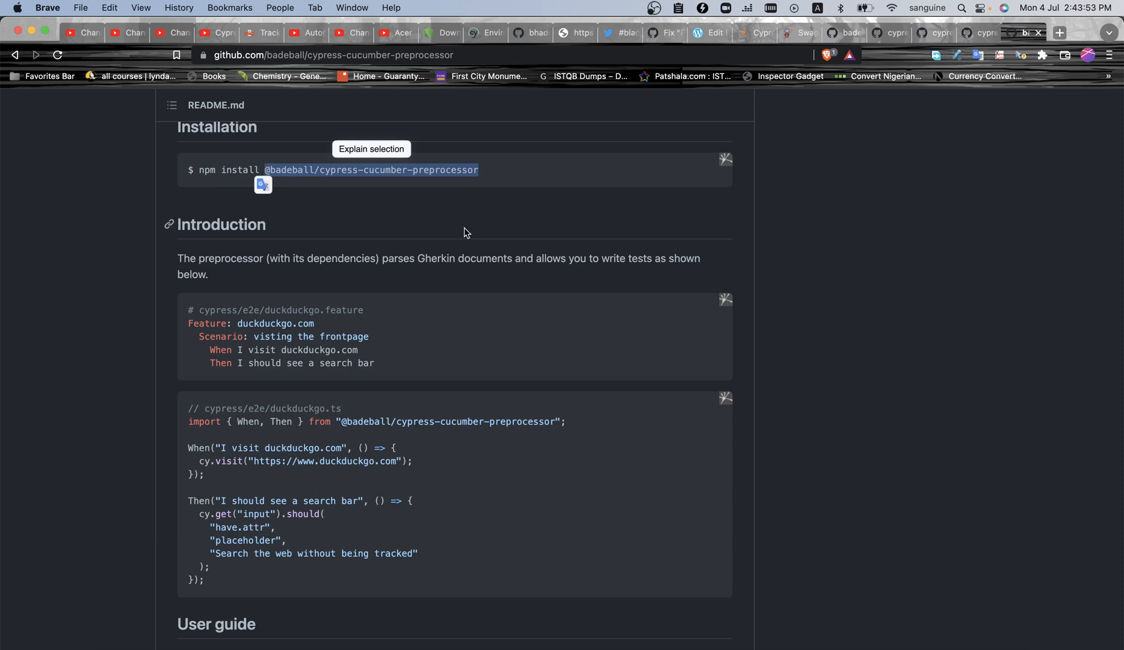
mouse_move(471, 226)
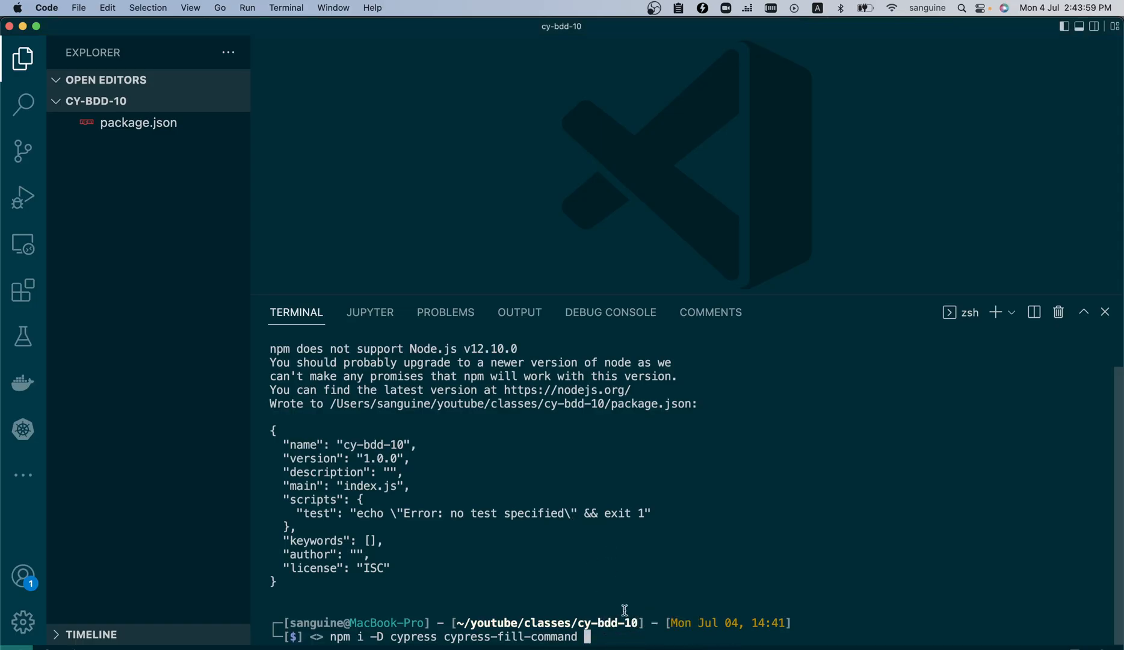
text(@badeball/cypress-cucumber-preprocessor)
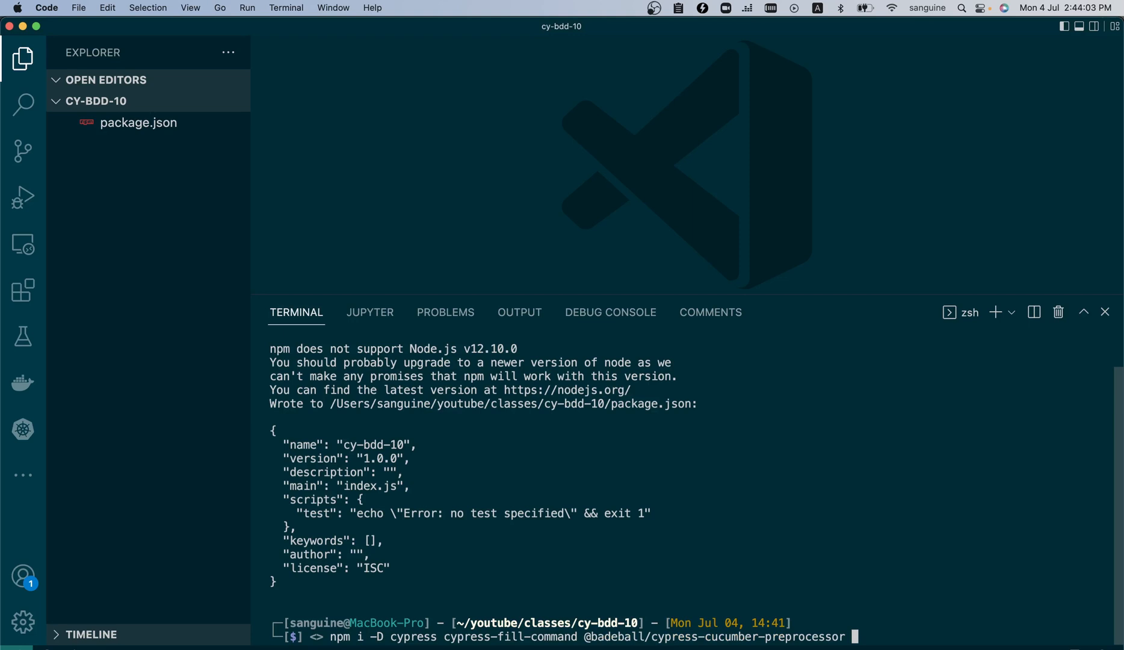
text(@cypre)
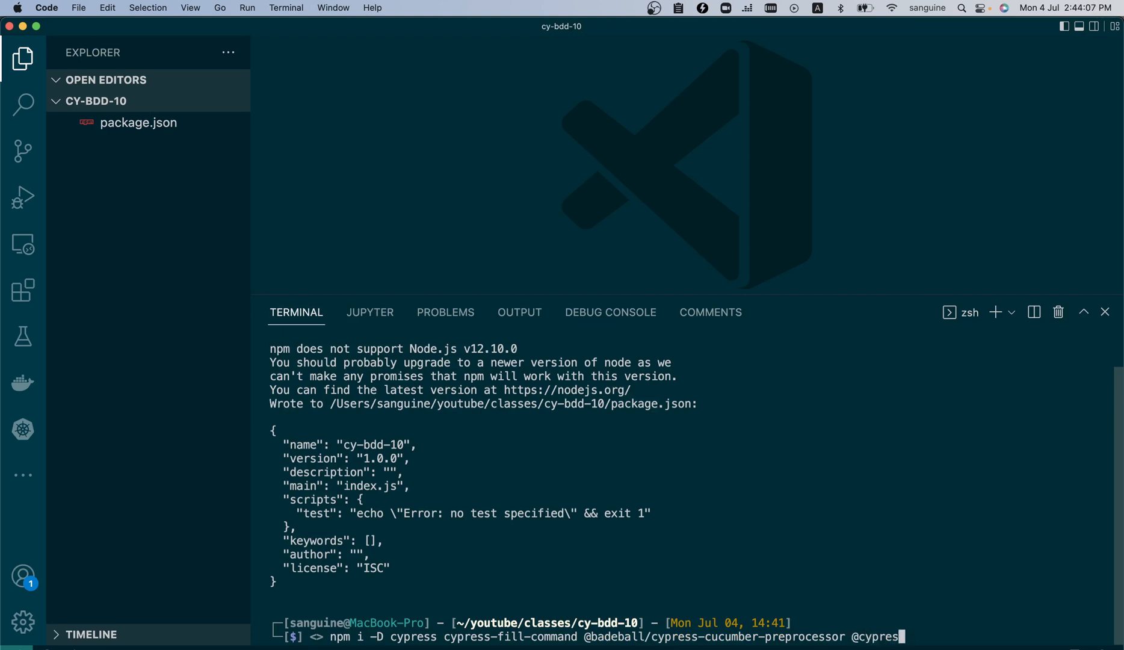
text(s/)
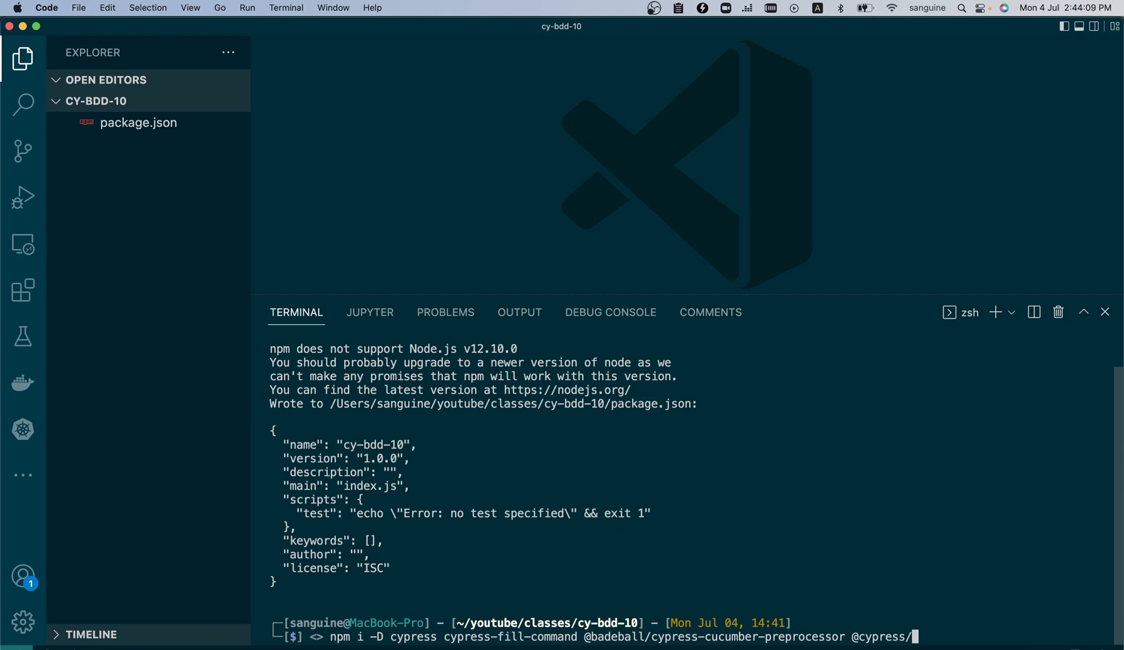
text(webpack)
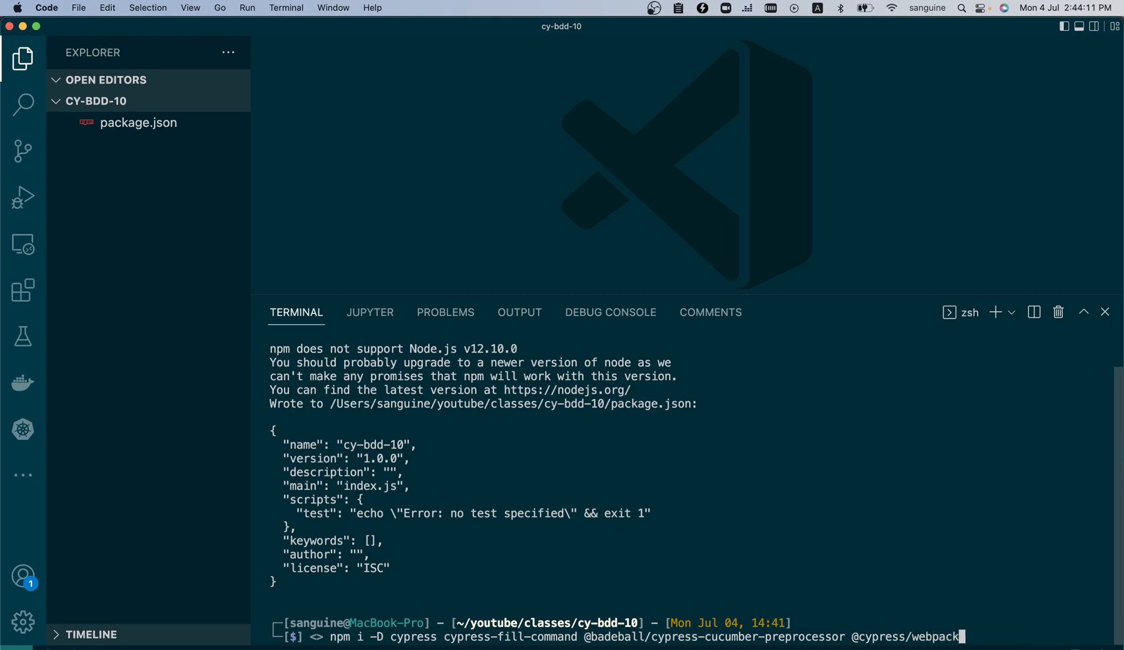
text(pre)
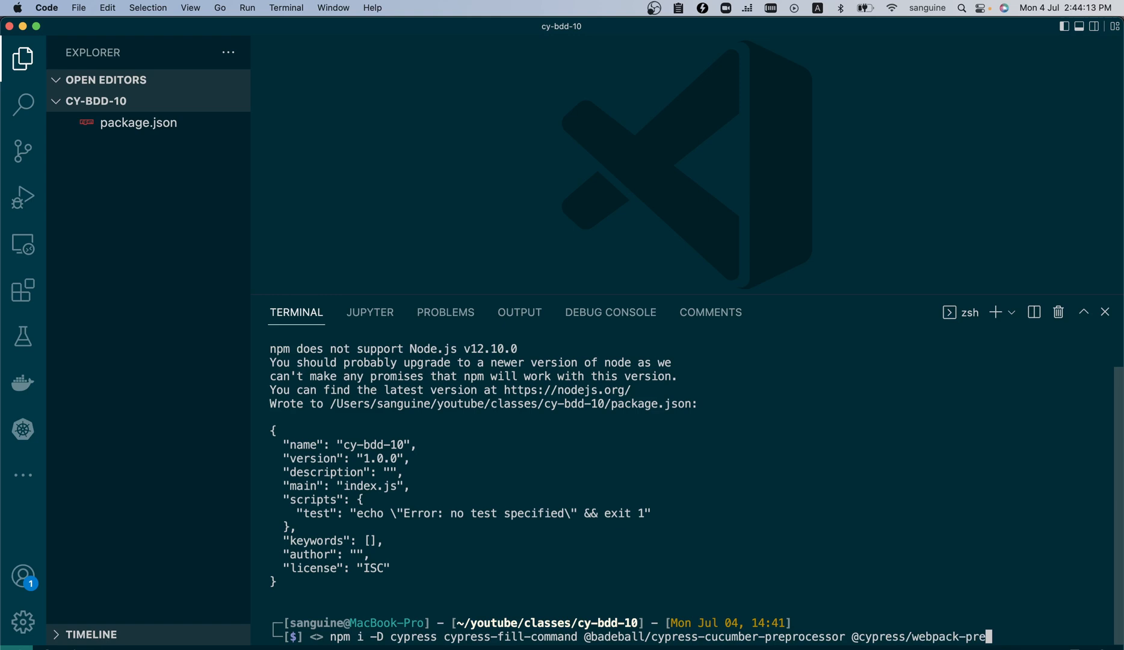
text(processor)
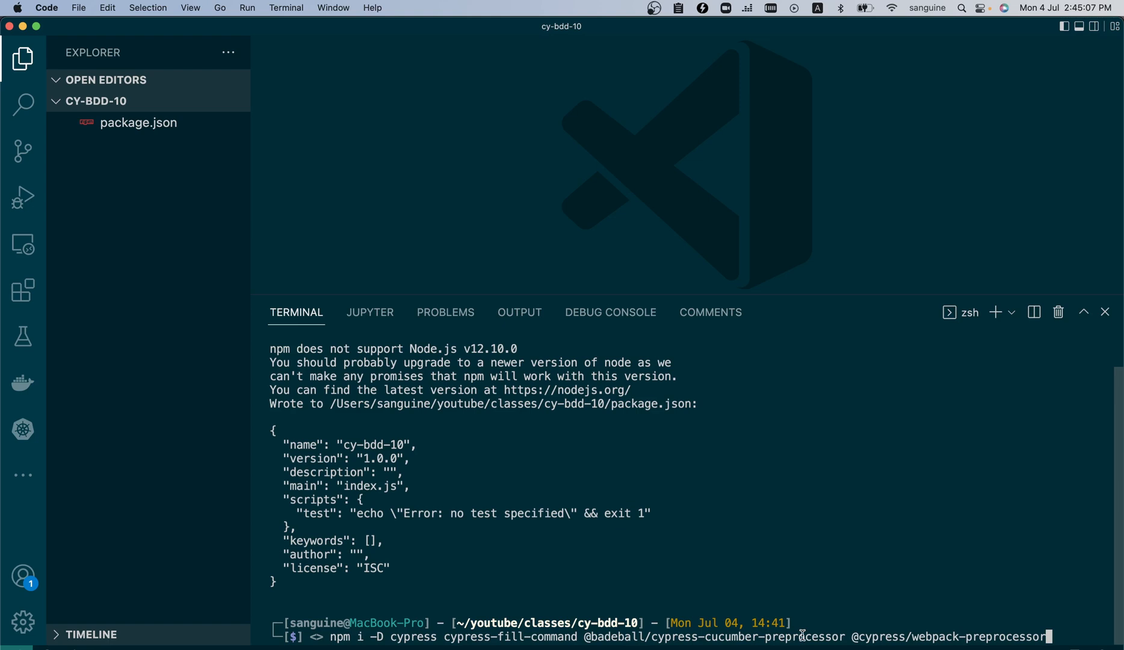
mouse_move(963, 636)
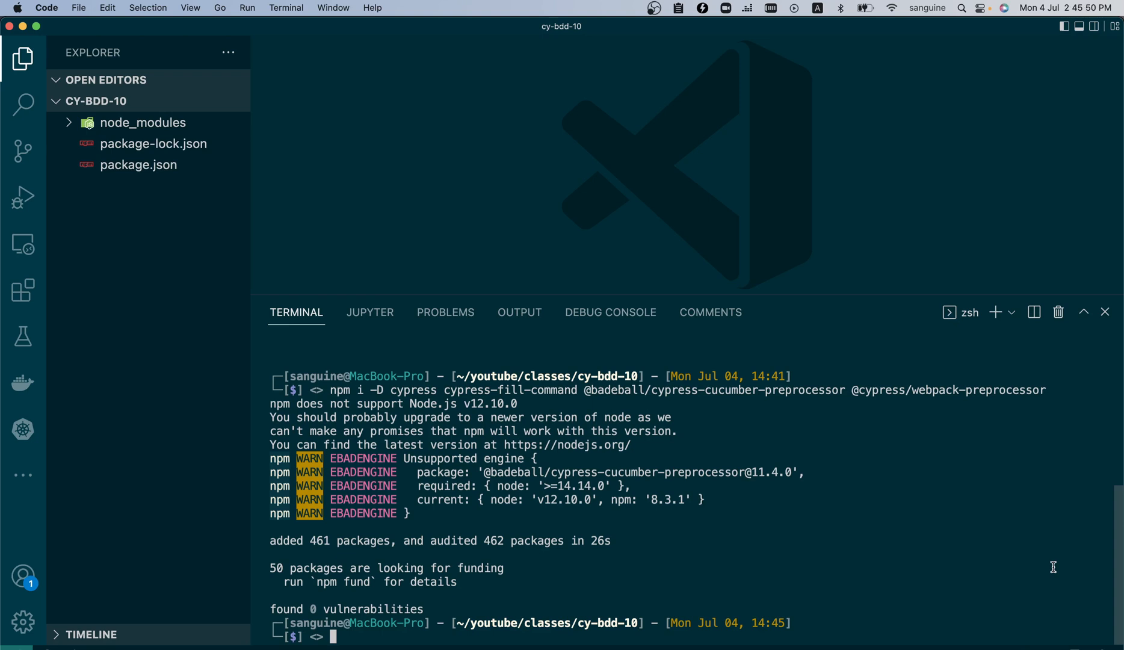
Step: Run npx cypress open --browser chrome --e2e to launch the Cypress app
text(npx)
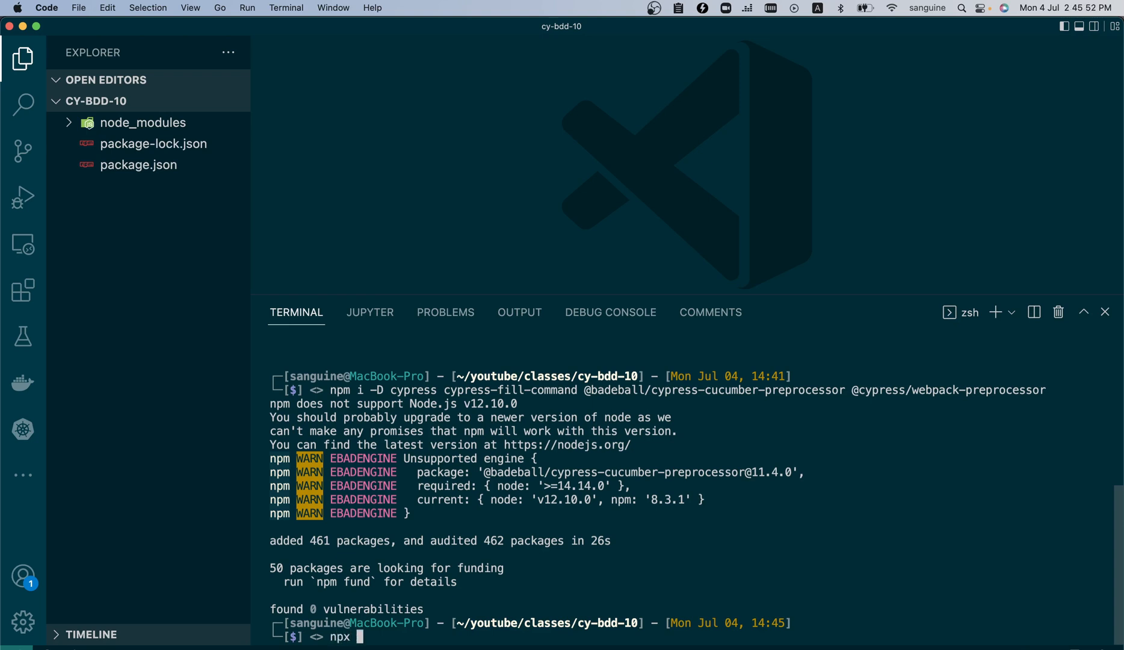
text(cypress open)
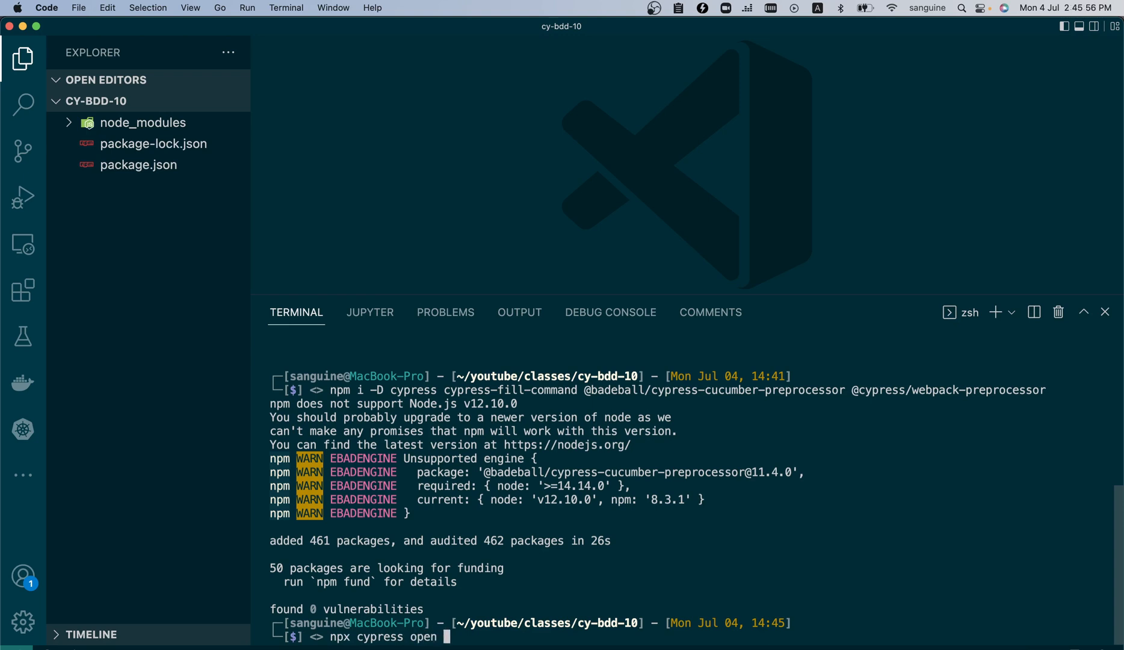
text(--bro)
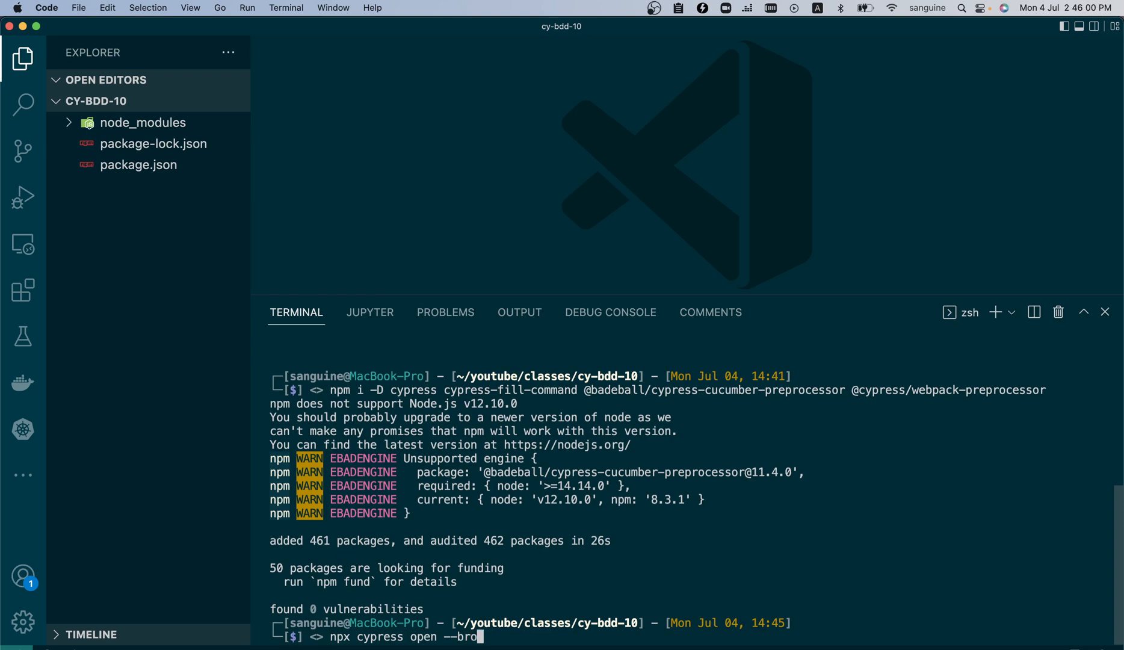
text(wser)
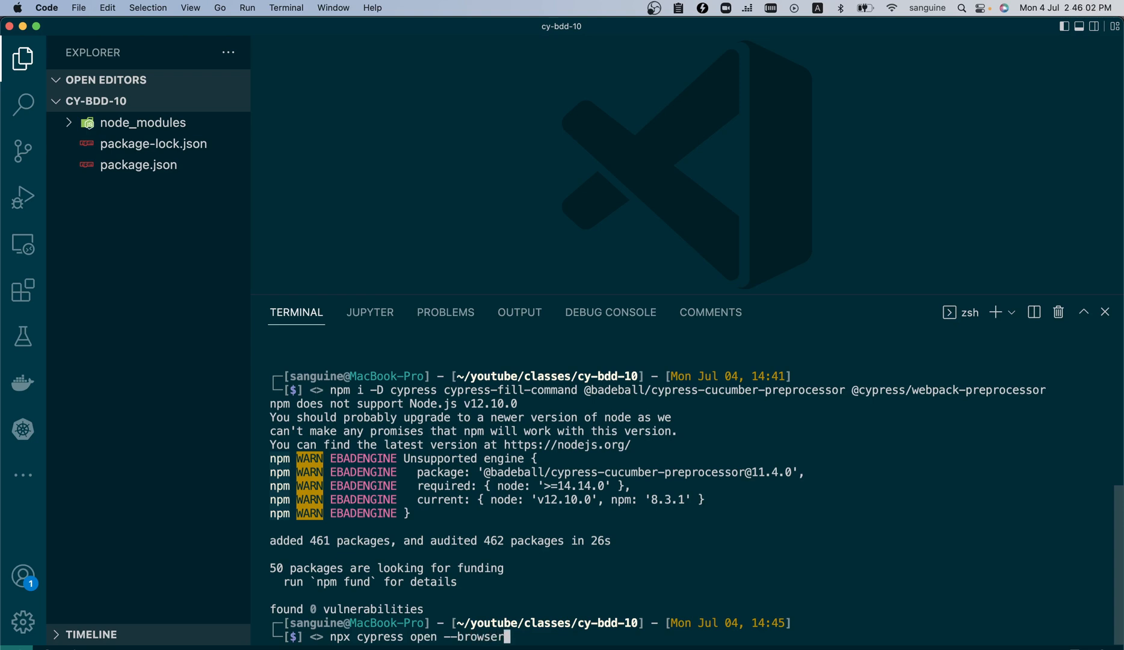
text(chrome)
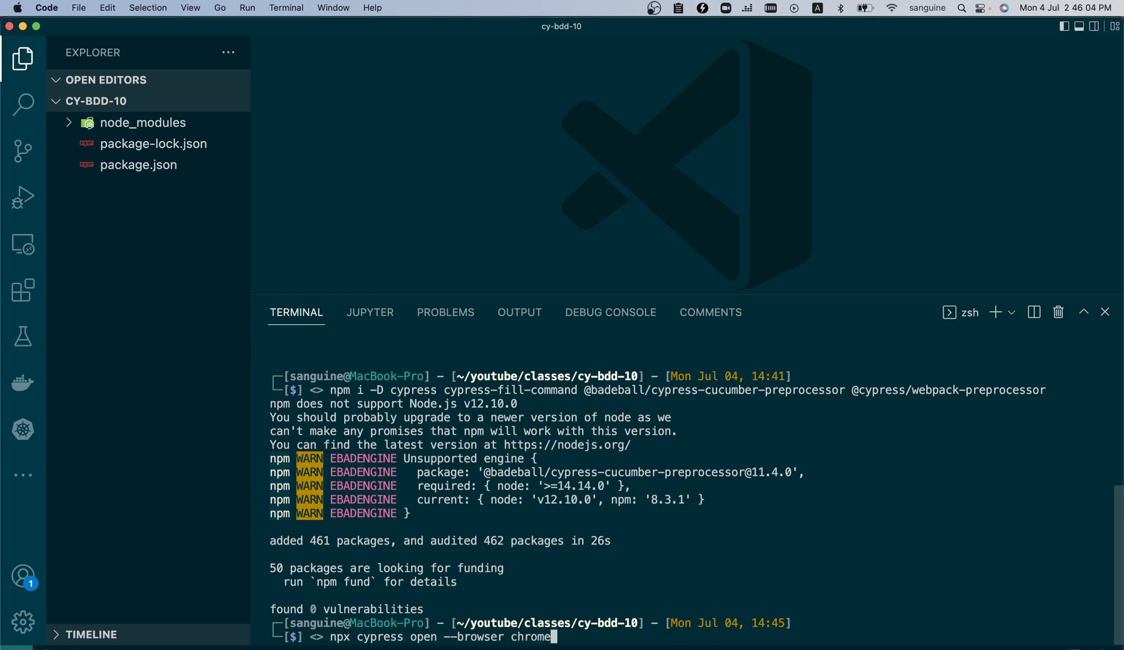
text(--)
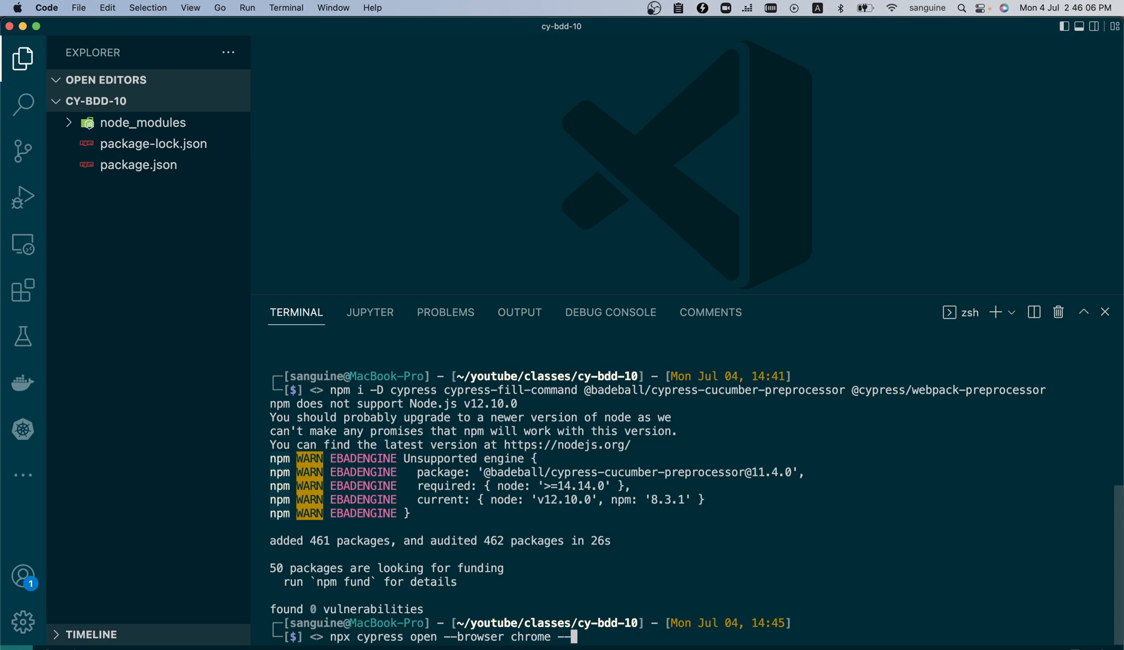
text(e2e)
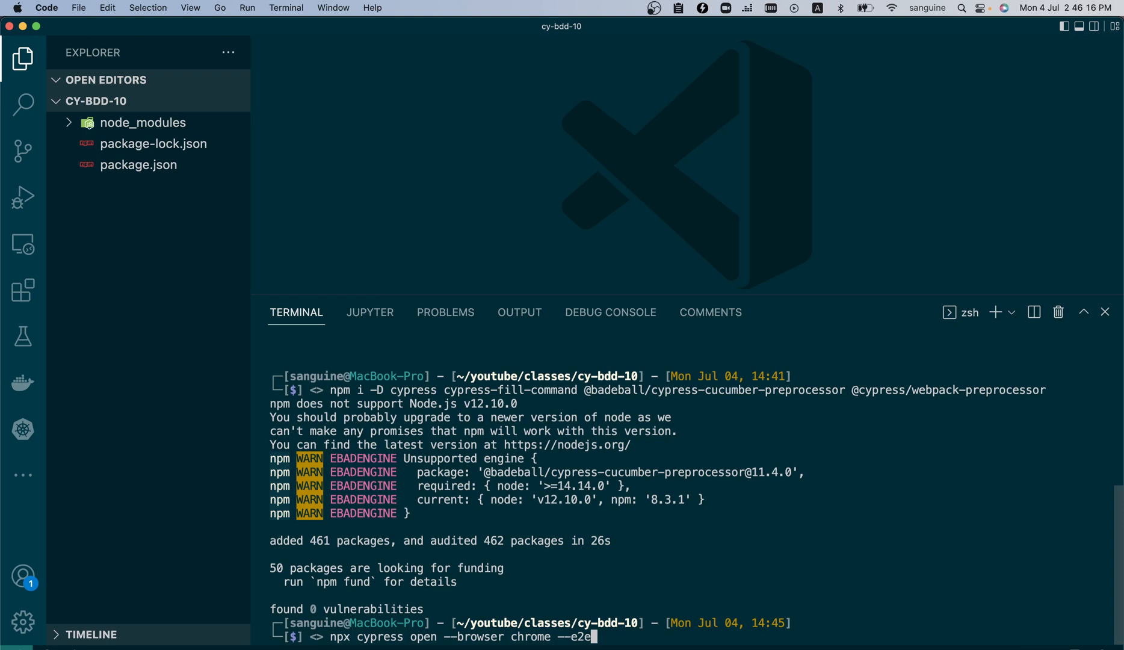
key(Backspace)
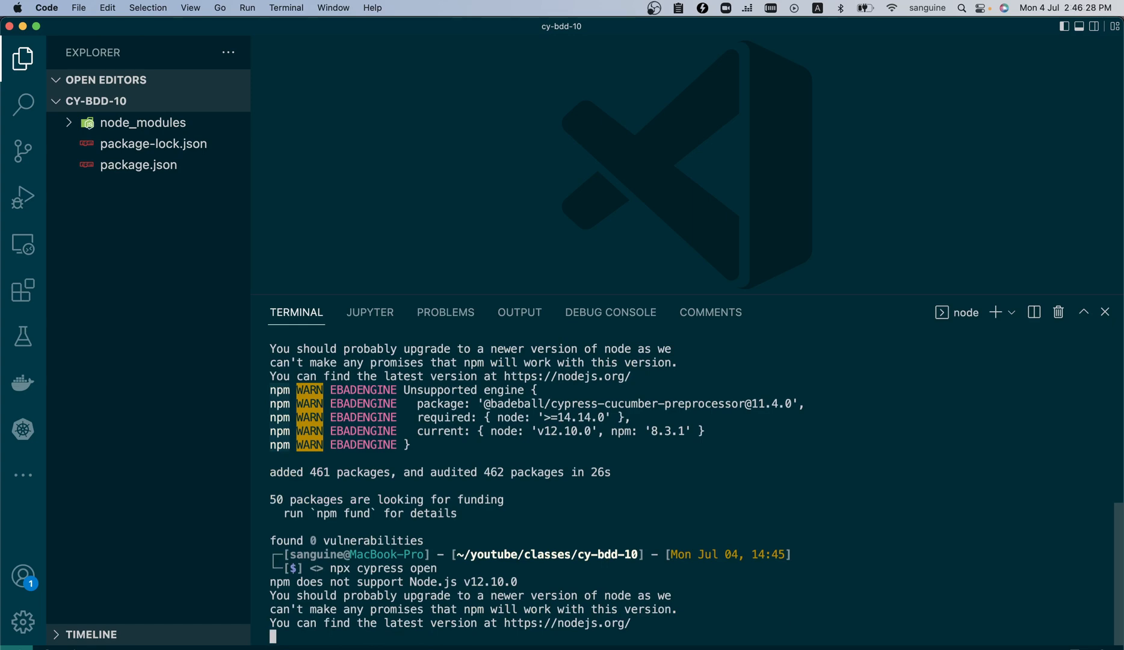
Step: Choose E2E Testing and accept the generated cypress.config.js, support and fixture files
scroll(down, 3)
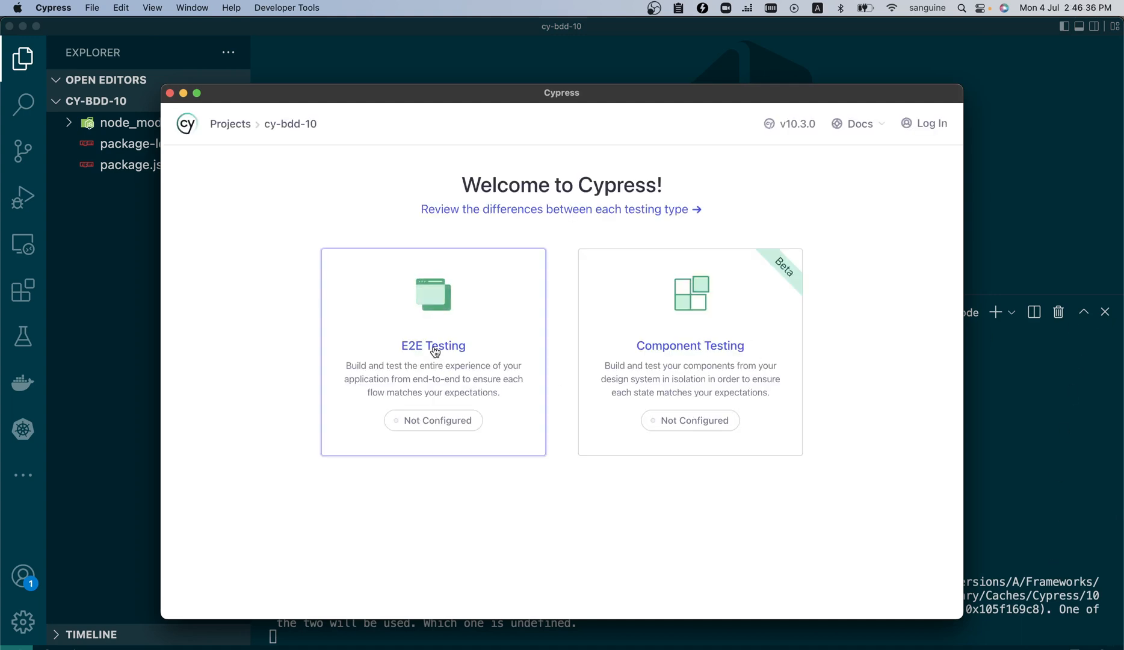
mouse_move(436, 359)
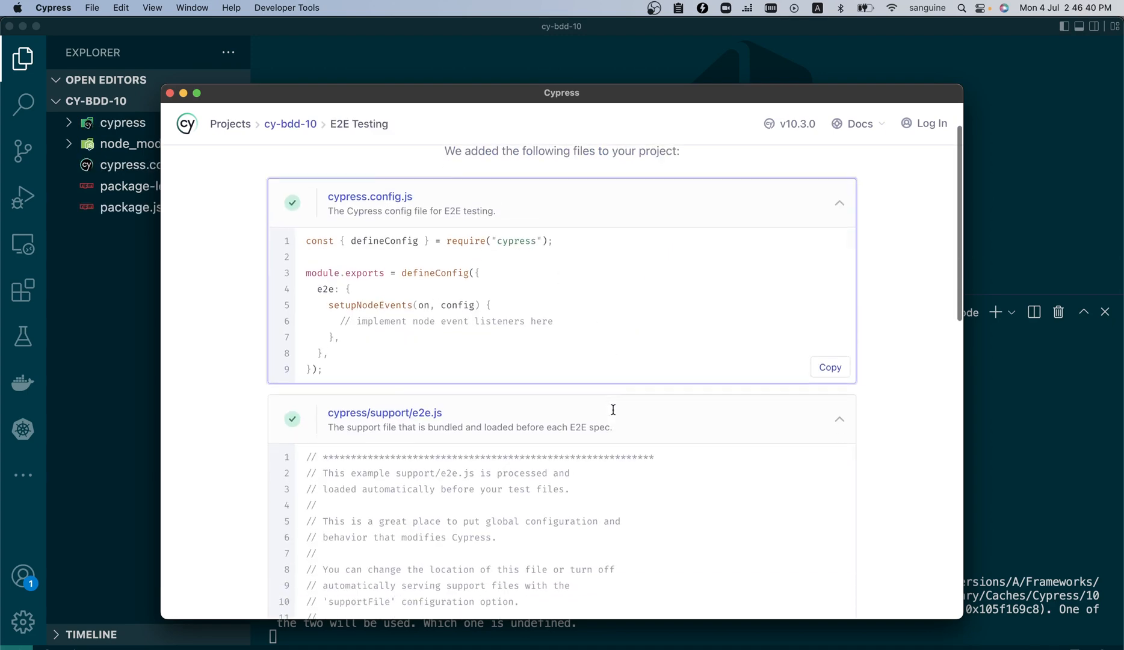
scroll(down, 3)
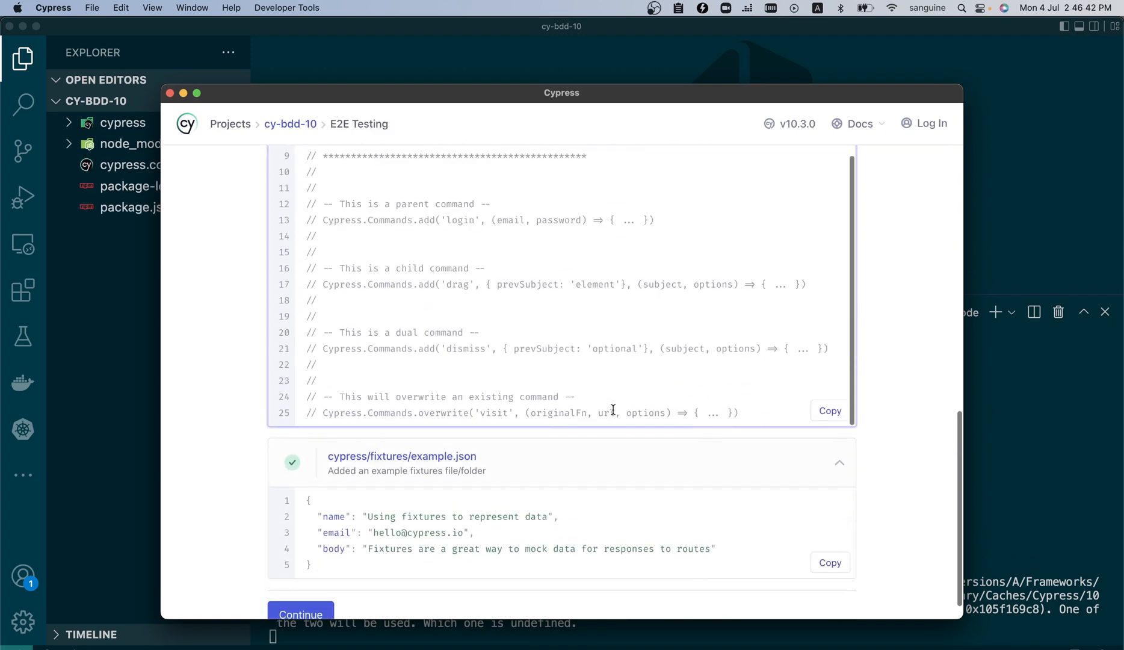
scroll(down, 3)
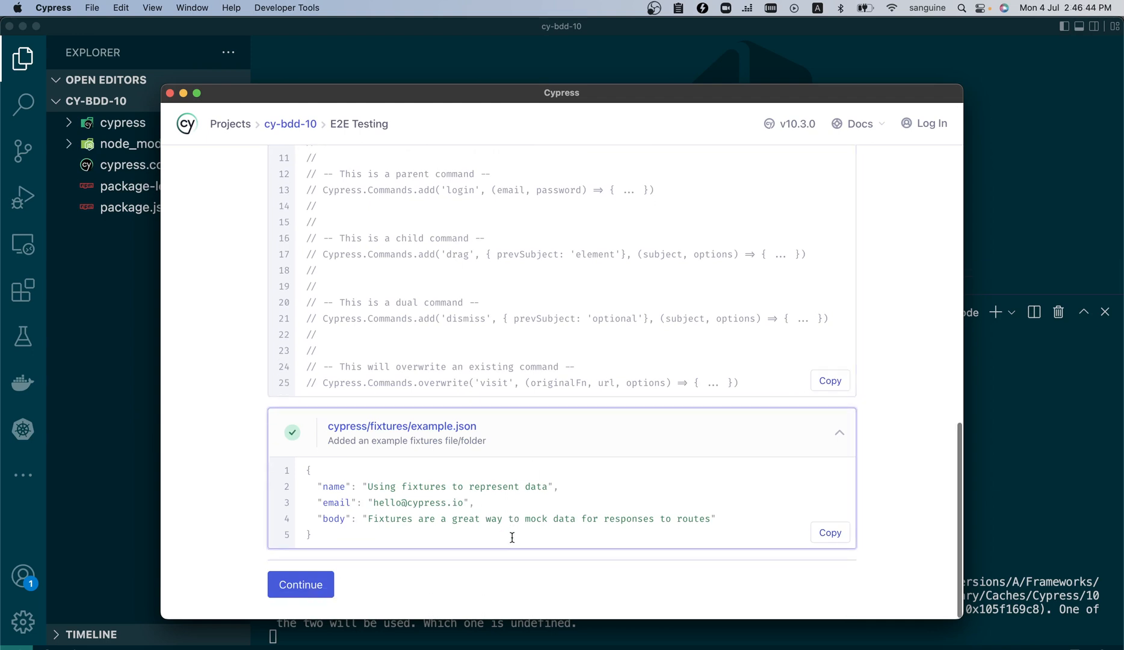
click(300, 584)
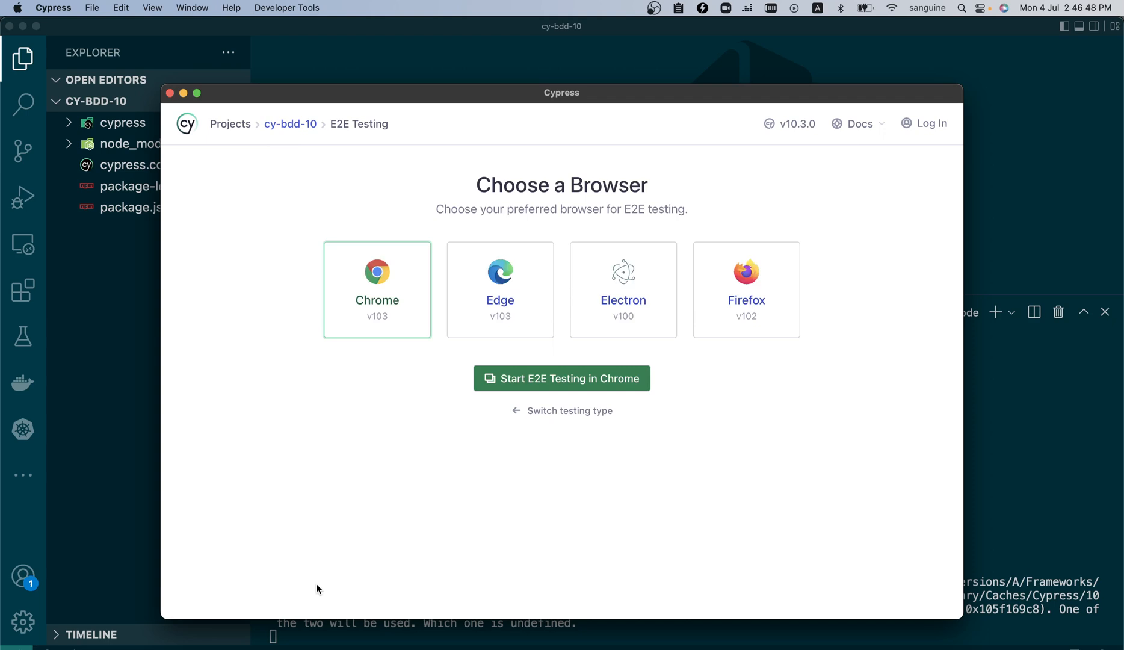
mouse_move(577, 390)
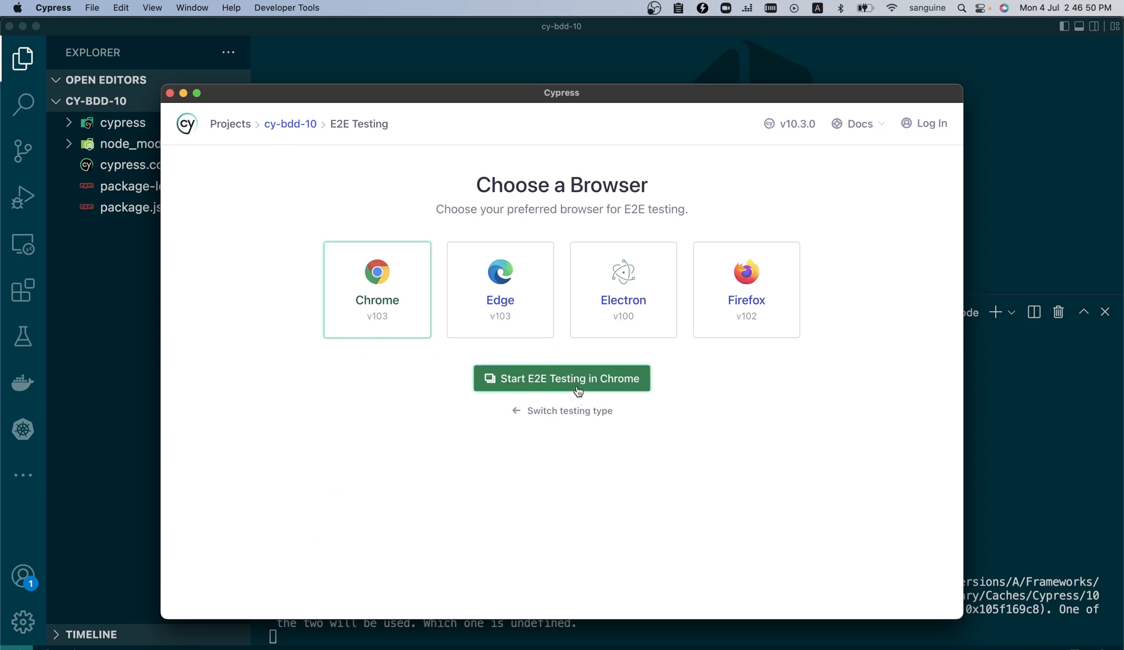
Step: Select Chrome and start E2E testing in it
click(560, 378)
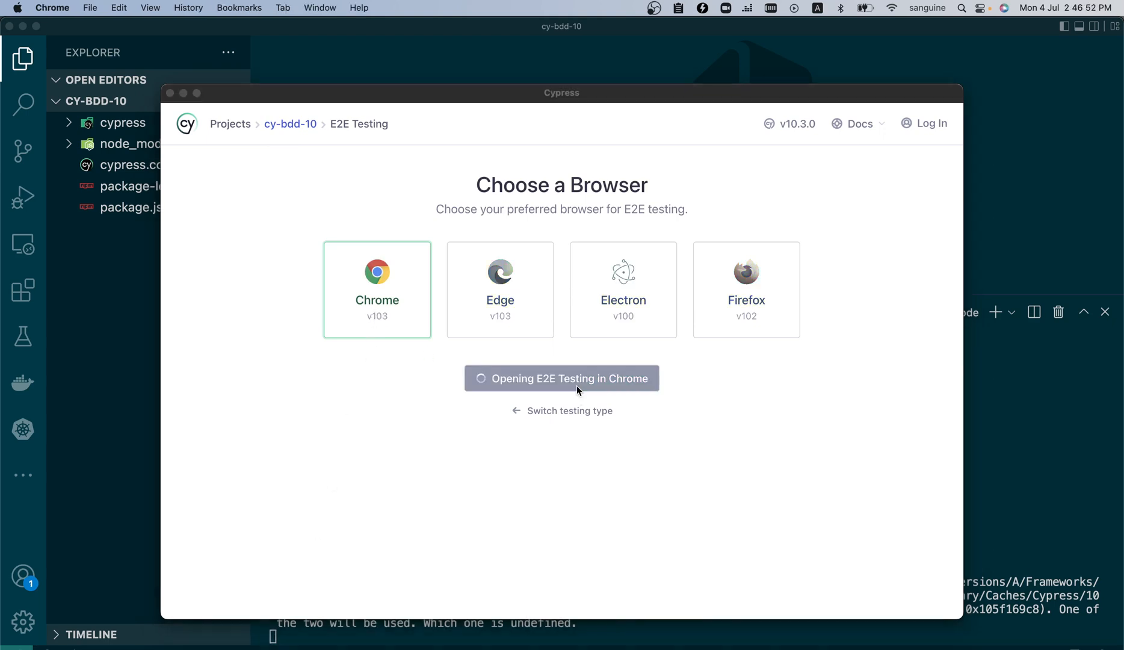
click(561, 377)
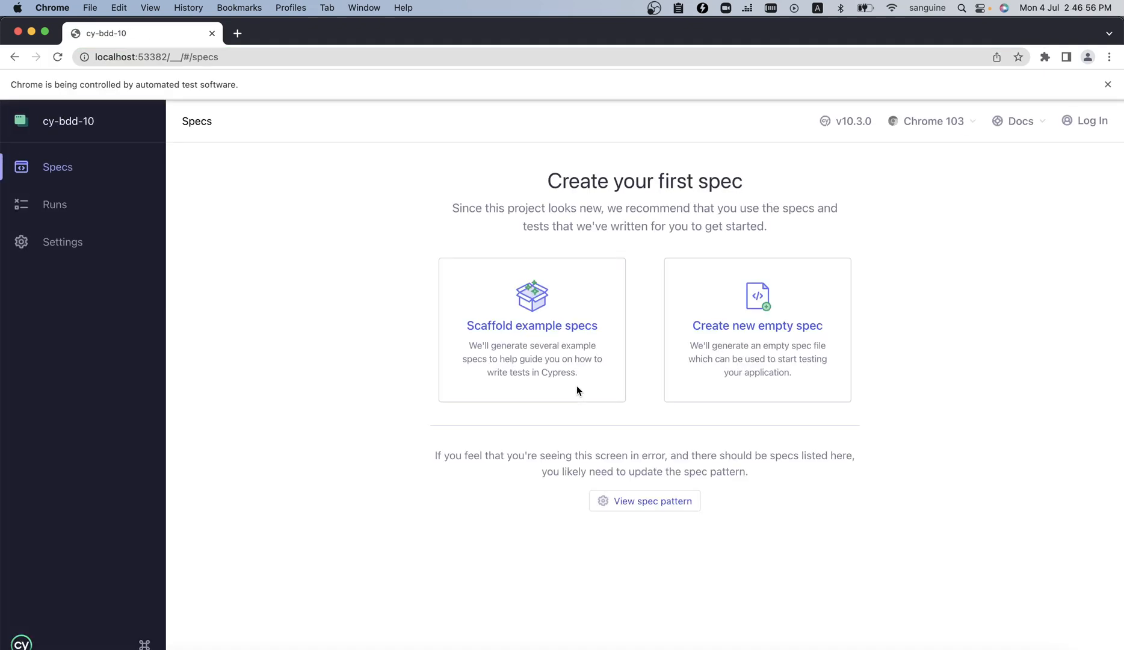
mouse_move(630, 370)
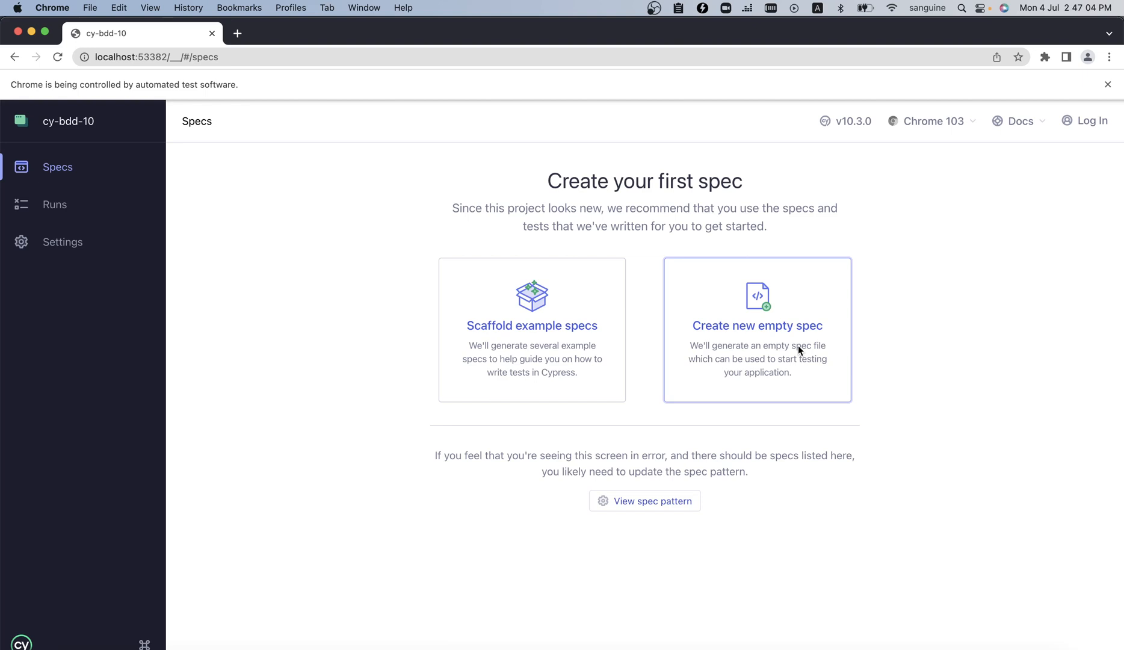
mouse_move(742, 630)
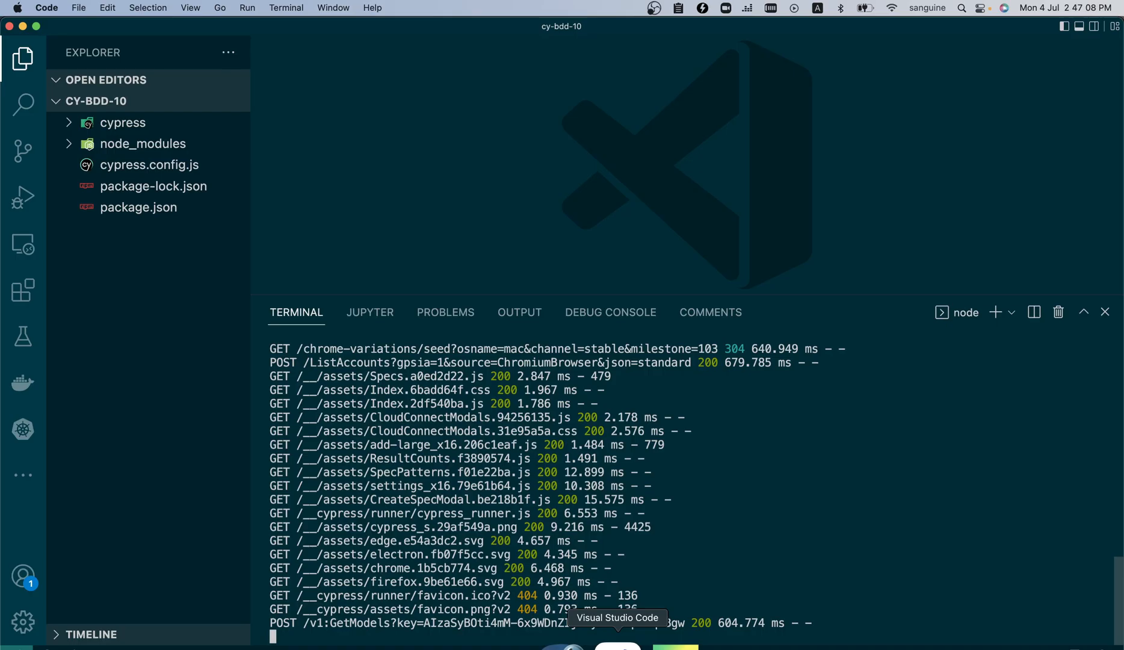
Step: Create a new folder named e2e inside the cypress folder, then view package.json
click(123, 121)
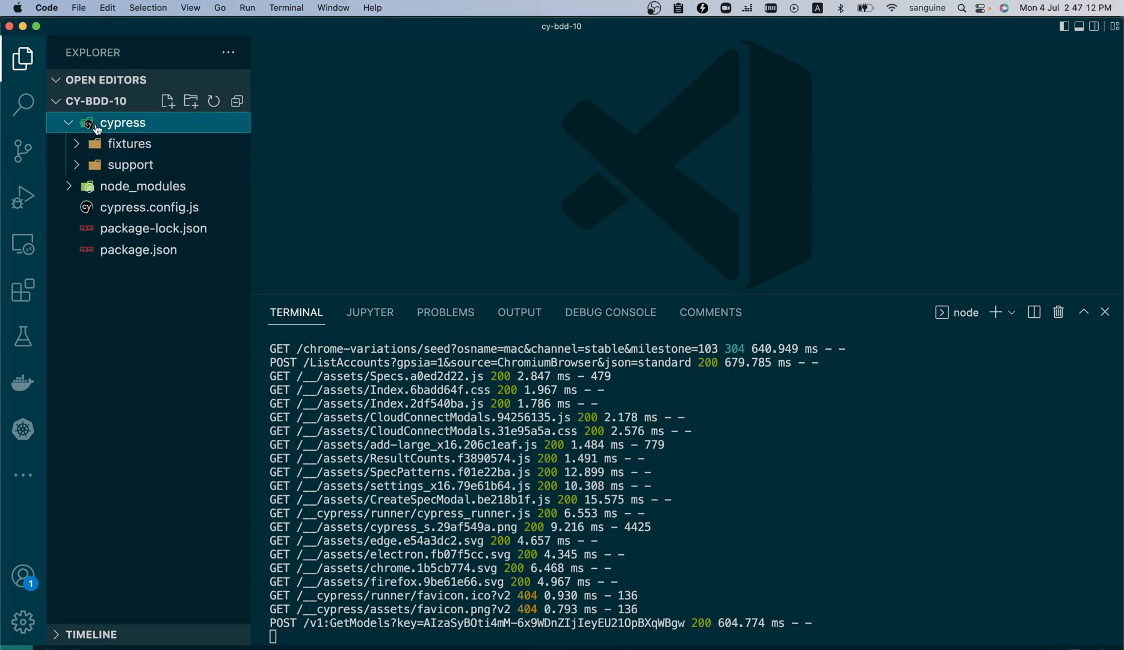
right_click(122, 123)
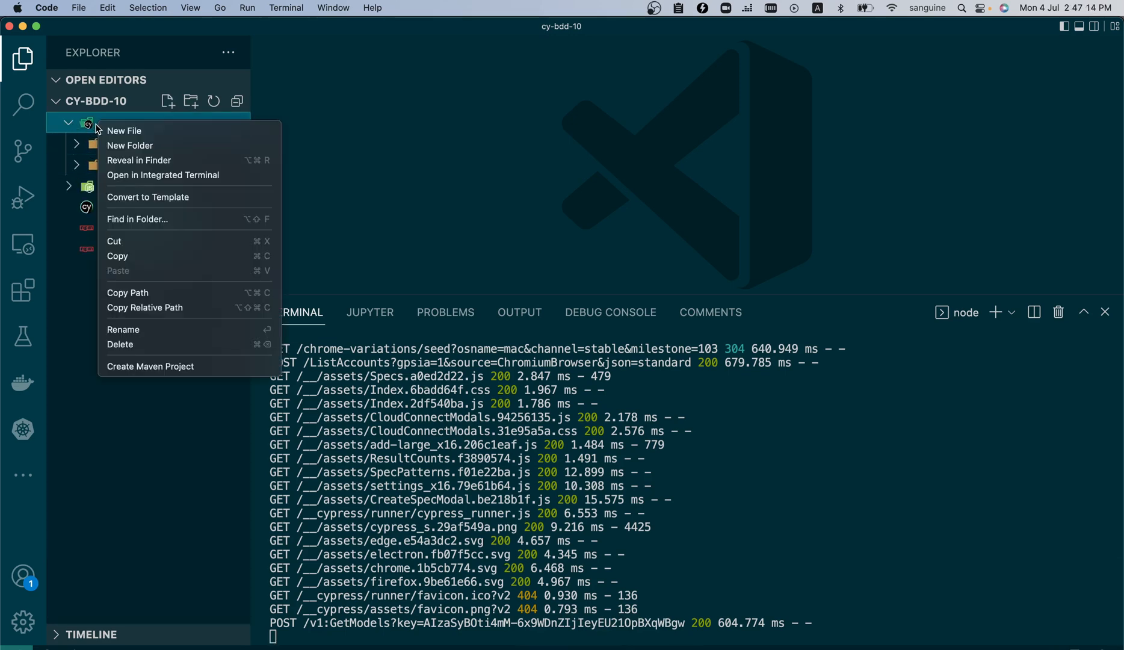
click(130, 145)
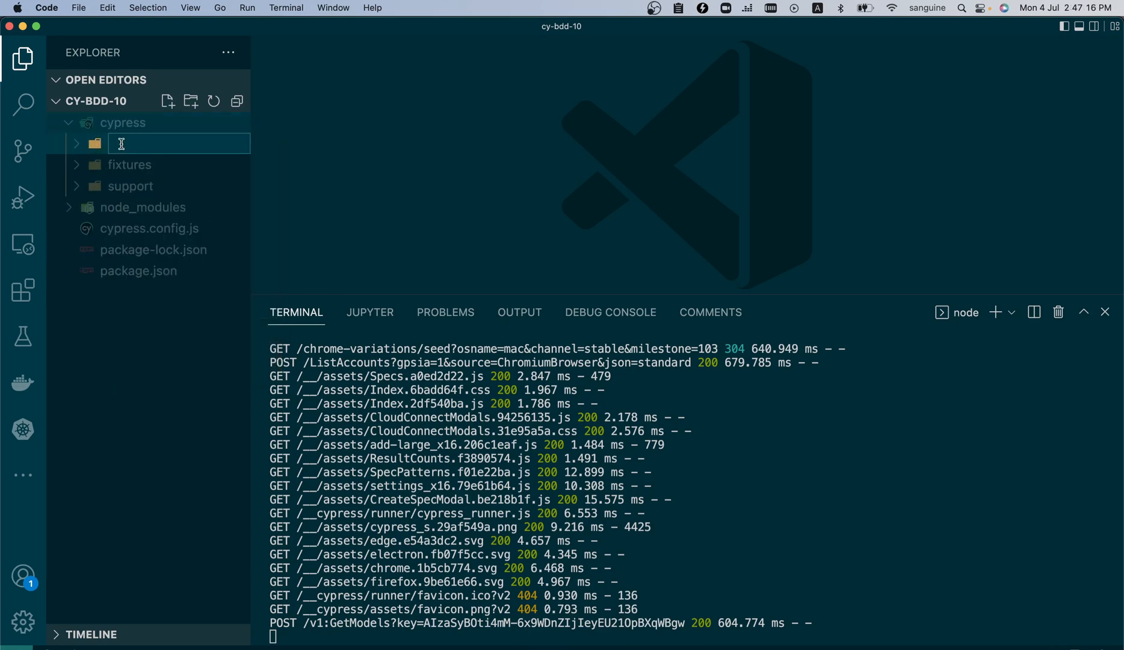
text(e2e)
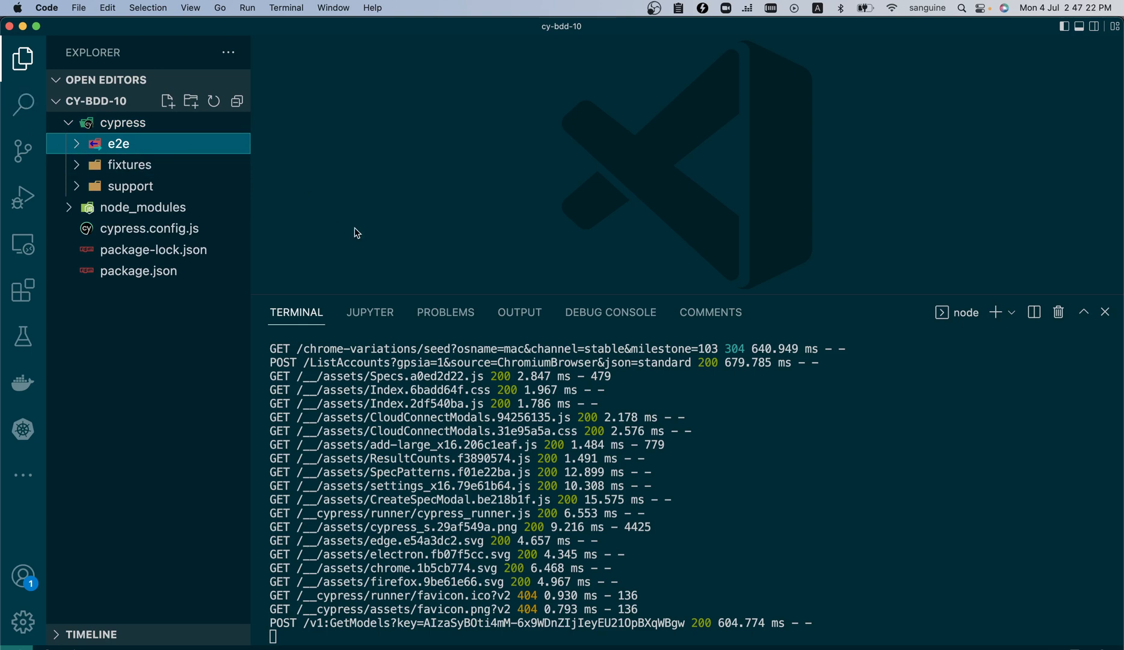
mouse_move(77, 147)
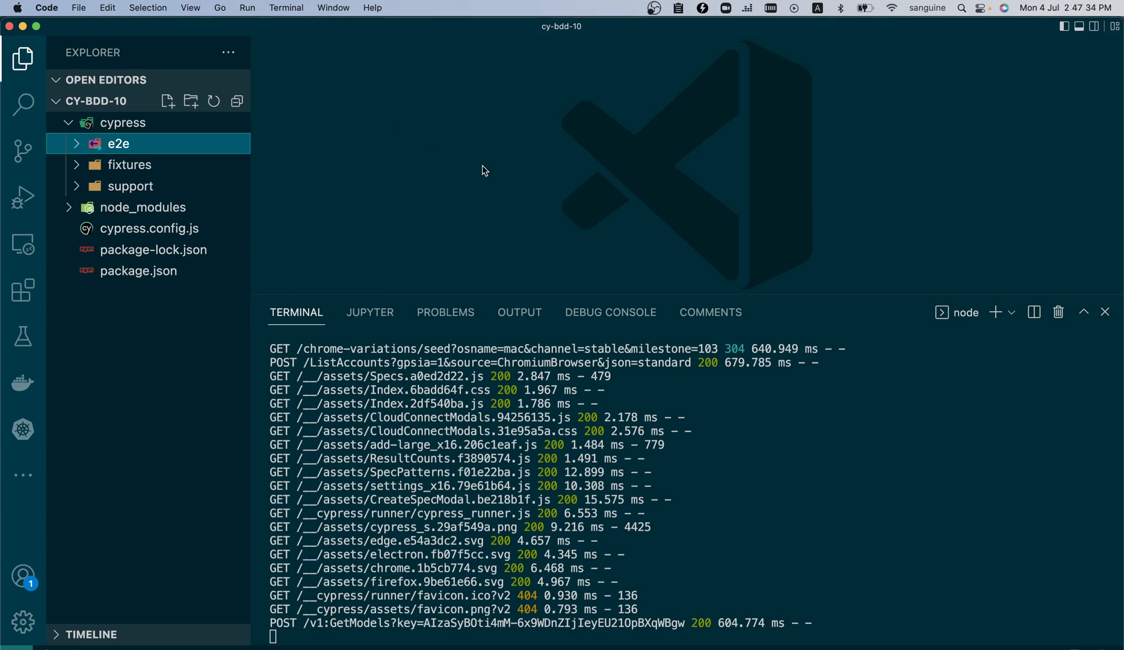
mouse_move(489, 174)
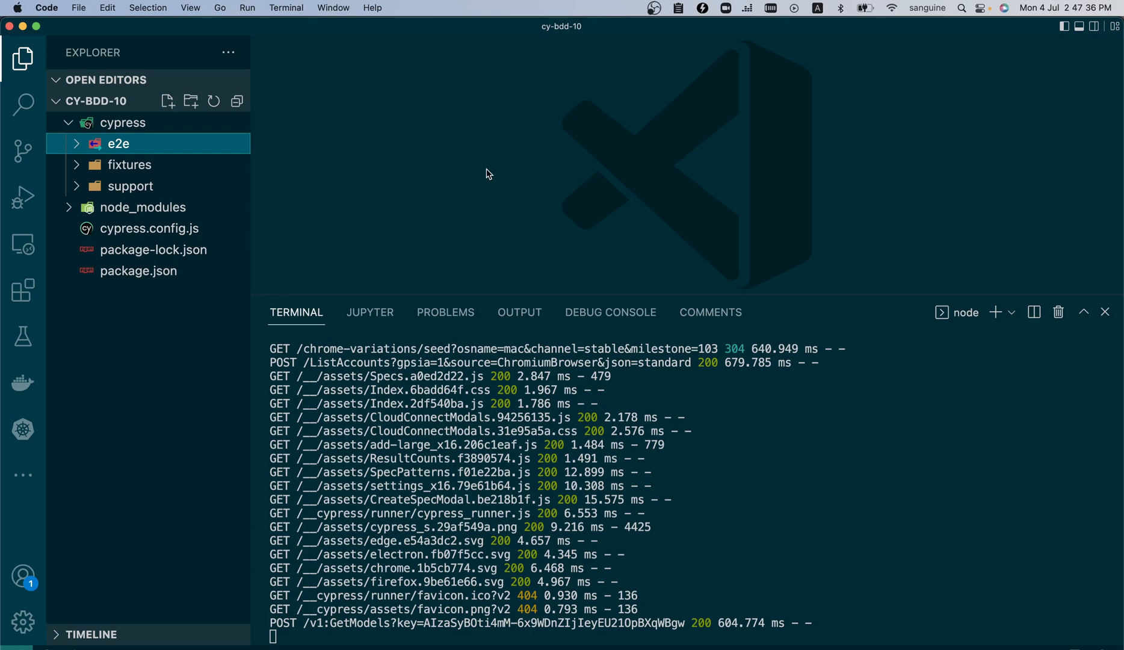
double_click(139, 271)
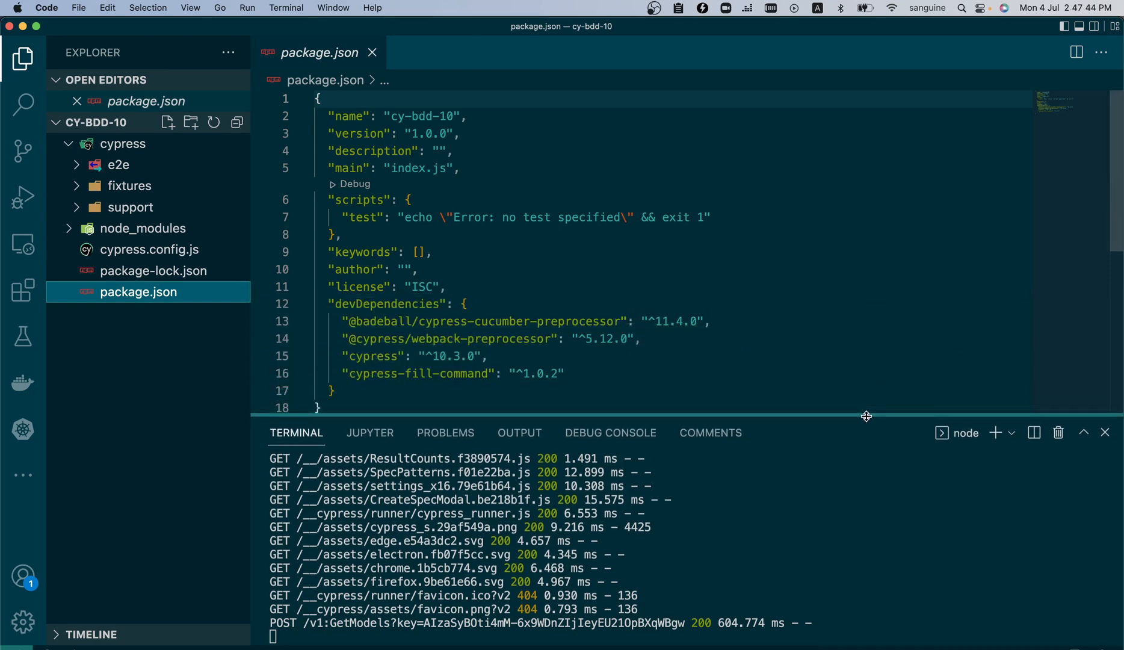
Step: Scroll package.json to its devDependencies listing cucumber, webpack preprocessor and Cypress
scroll(down, 3)
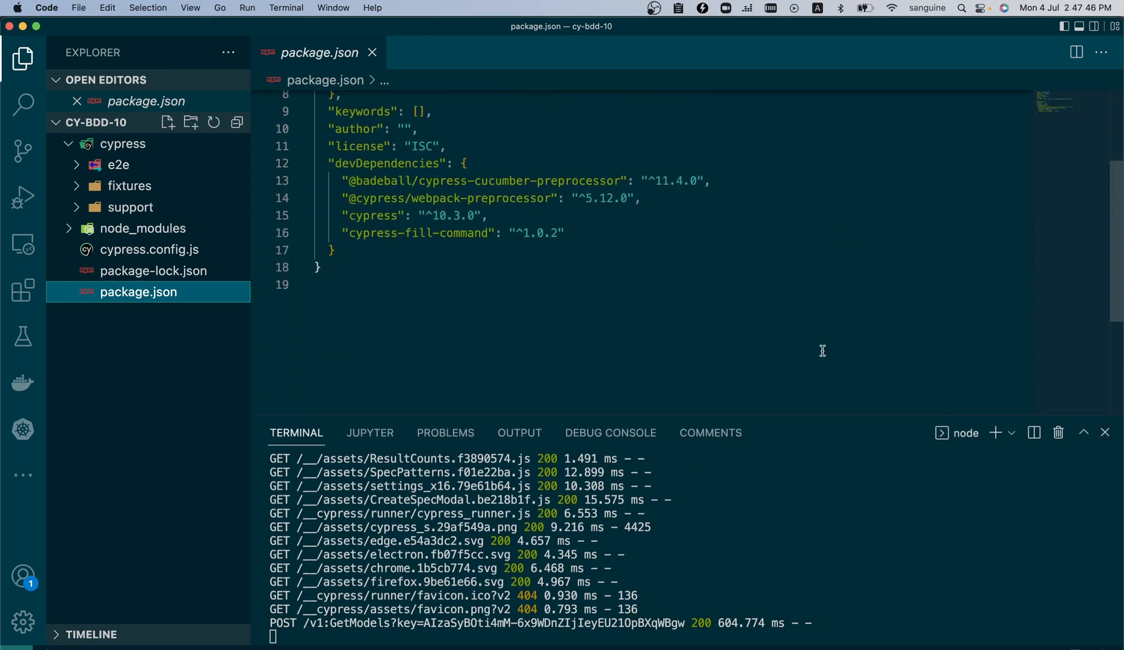